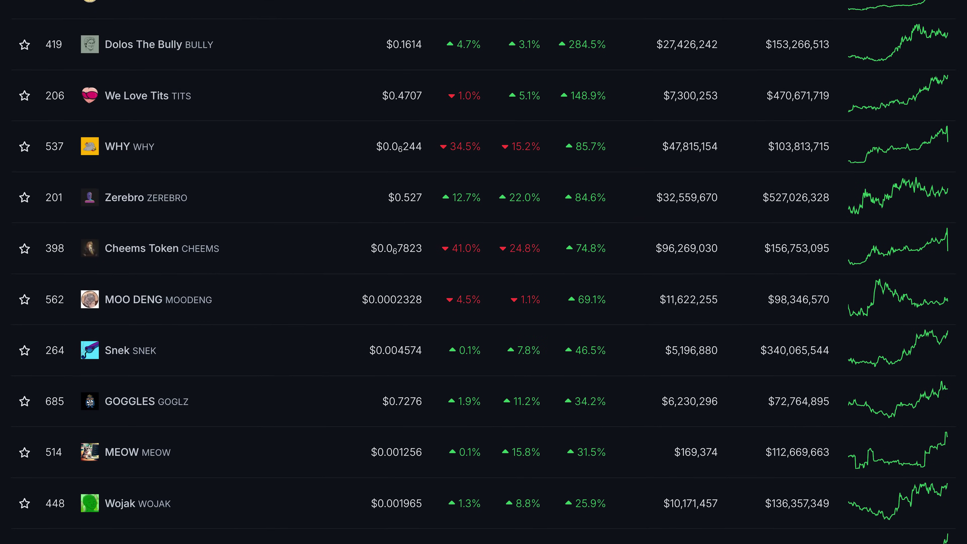
Step: Leave the locked TradeOgre Kaspa withdrawal page for the Phantom wallet homepage
{"action": "scroll", "scroll_direction": "down", "scroll_amount": 3}
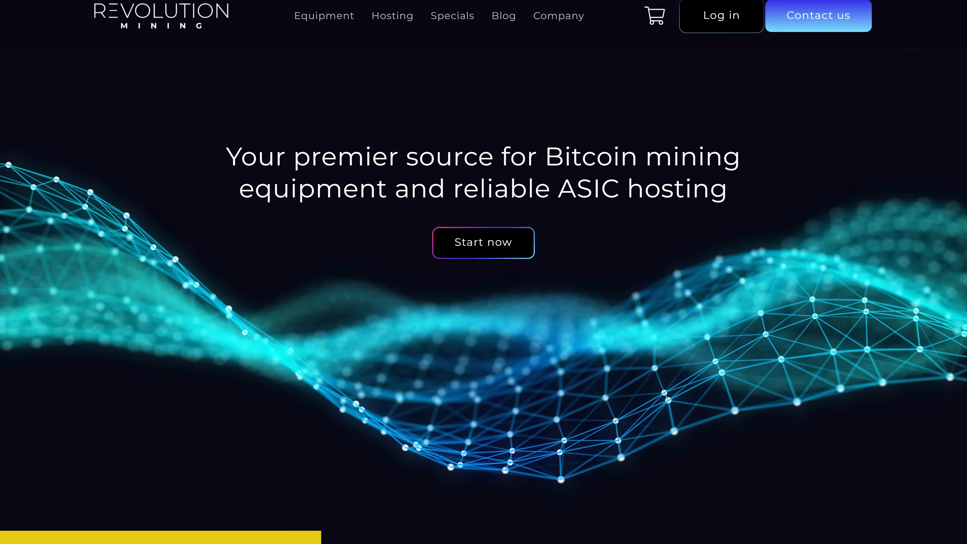
{"action": "scroll", "scroll_direction": "down", "scroll_amount": 3}
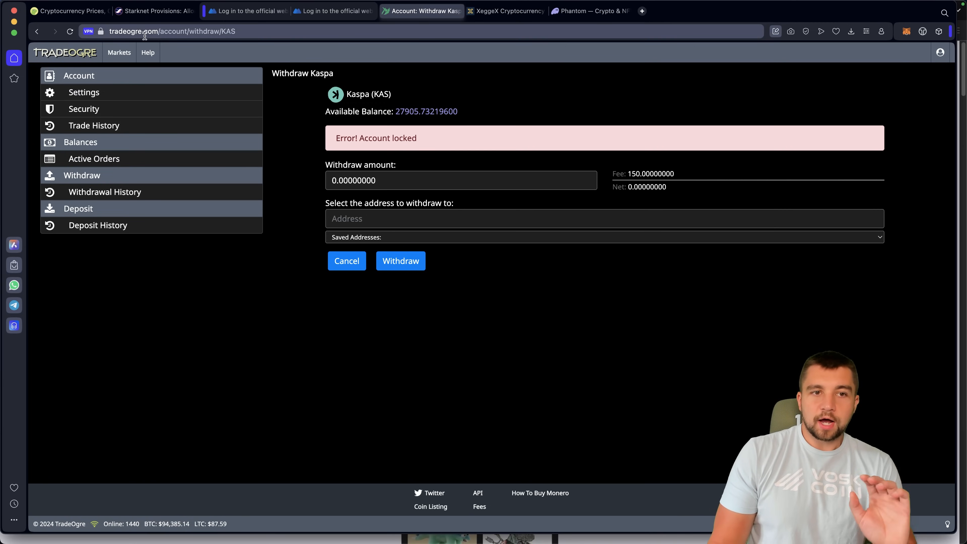
{"action": "mouse_move", "coordinate": [408, 119]}
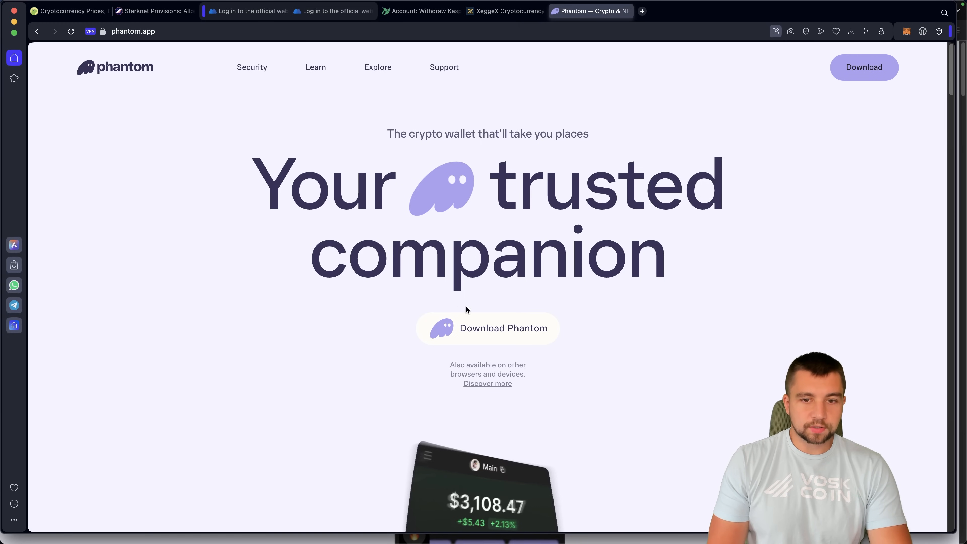
{"action": "left_click", "coordinate": [503, 328]}
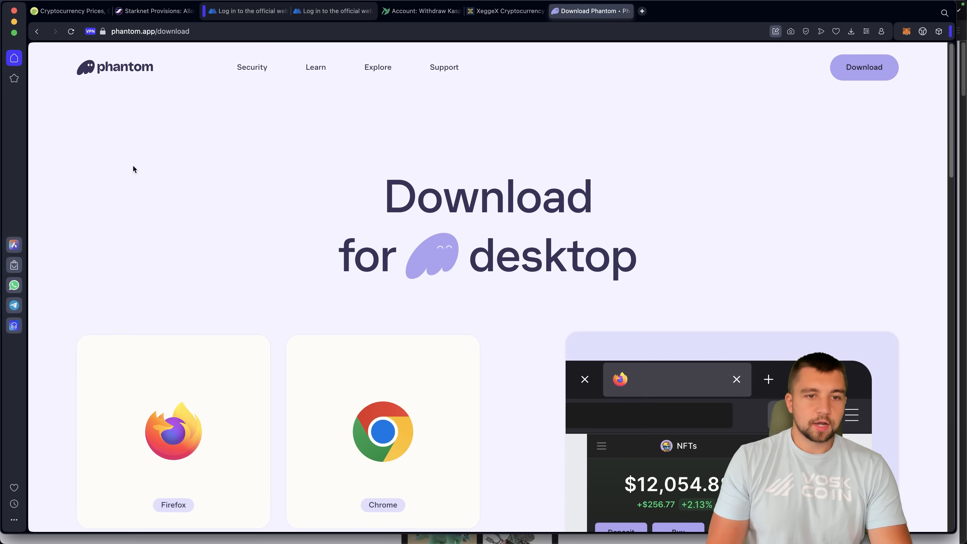
{"action": "mouse_move", "coordinate": [499, 173]}
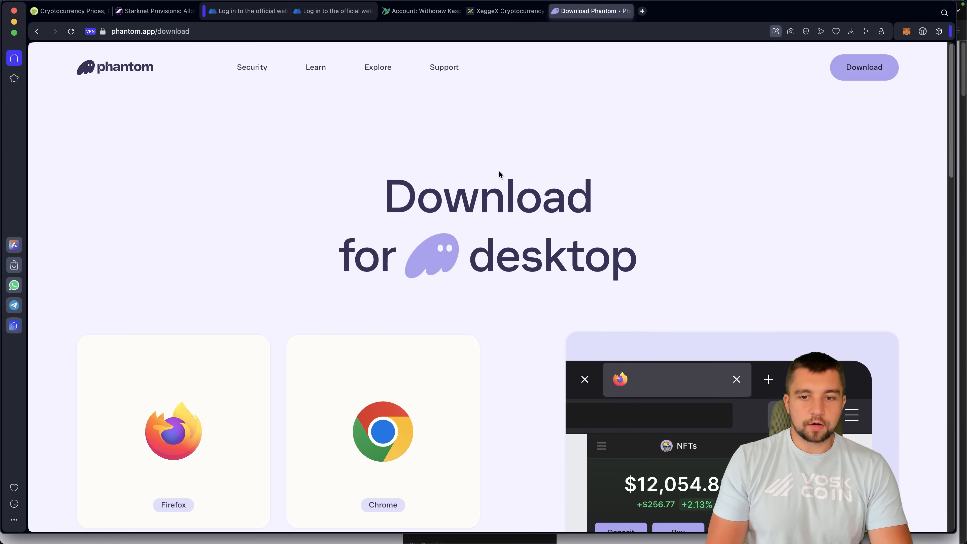
{"action": "scroll", "scroll_direction": "down", "scroll_amount": 3}
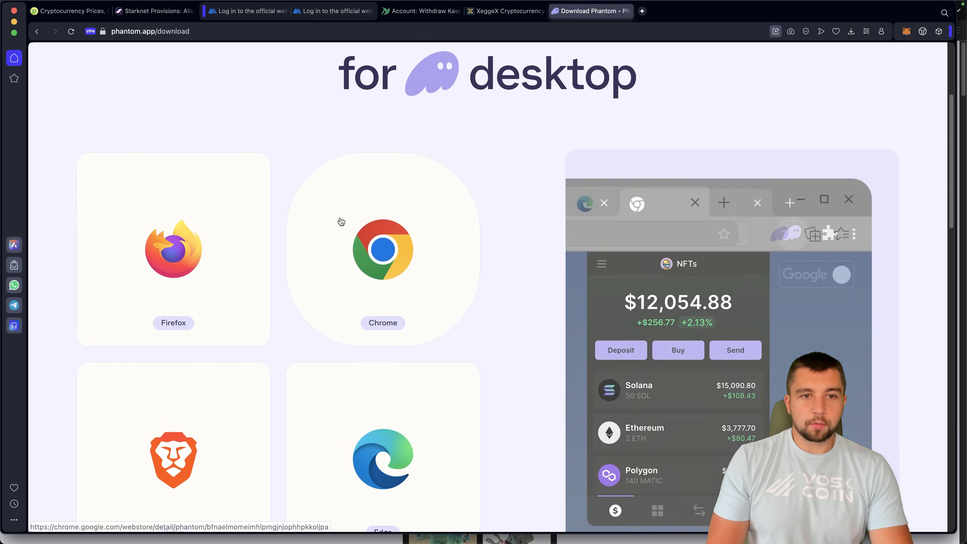
{"action": "left_click", "coordinate": [383, 252]}
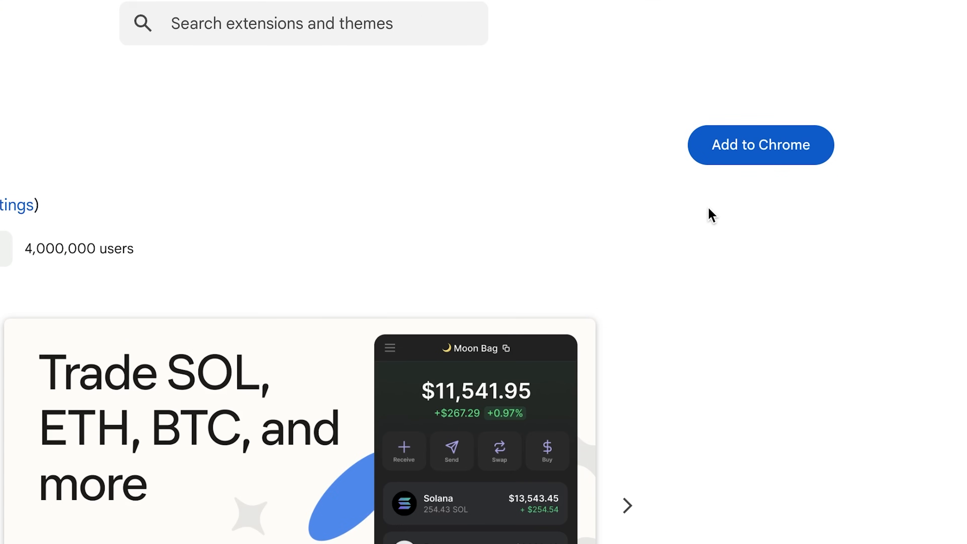
Step: Add the Phantom extension to Chrome and return to its store listing
{"action": "left_click", "coordinate": [758, 145]}
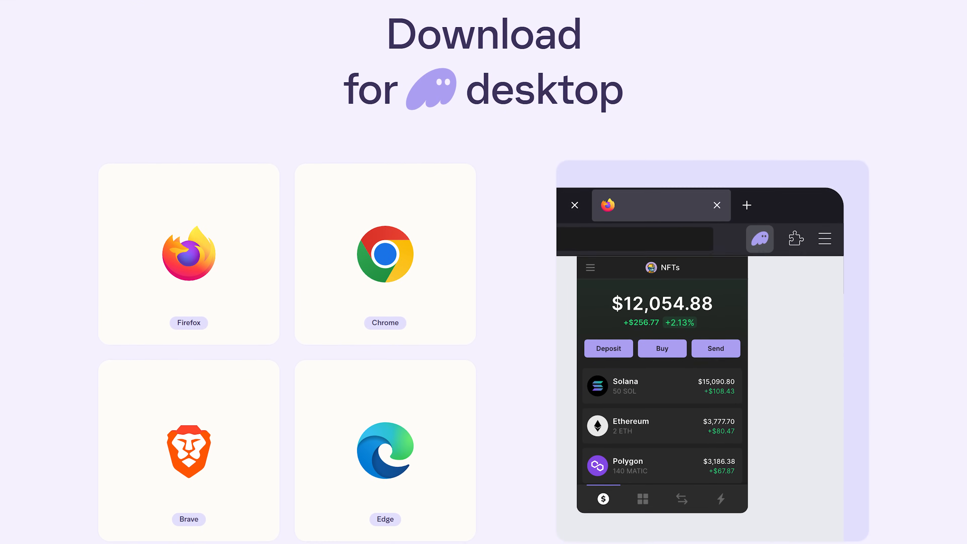
{"action": "scroll", "scroll_direction": "down", "scroll_amount": 3}
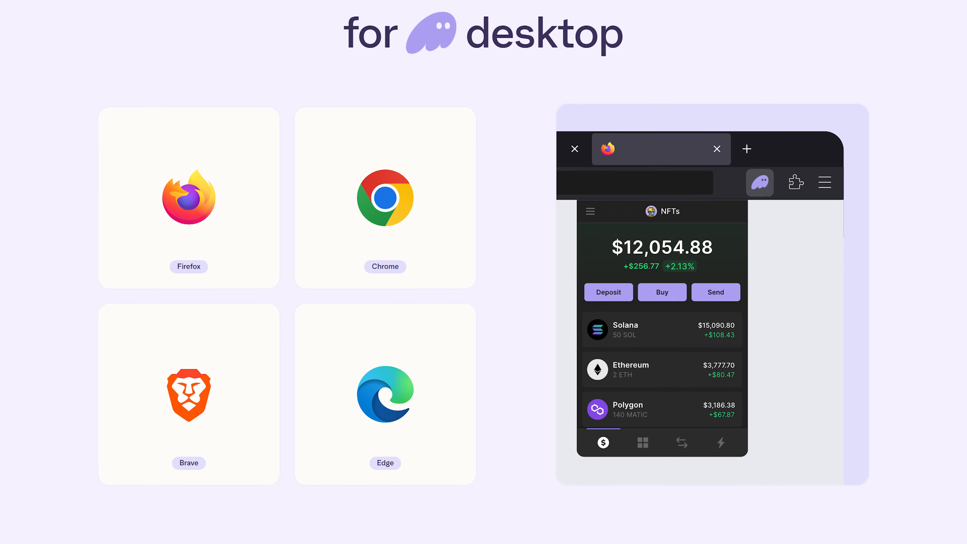
{"action": "scroll", "scroll_direction": "down", "scroll_amount": 3}
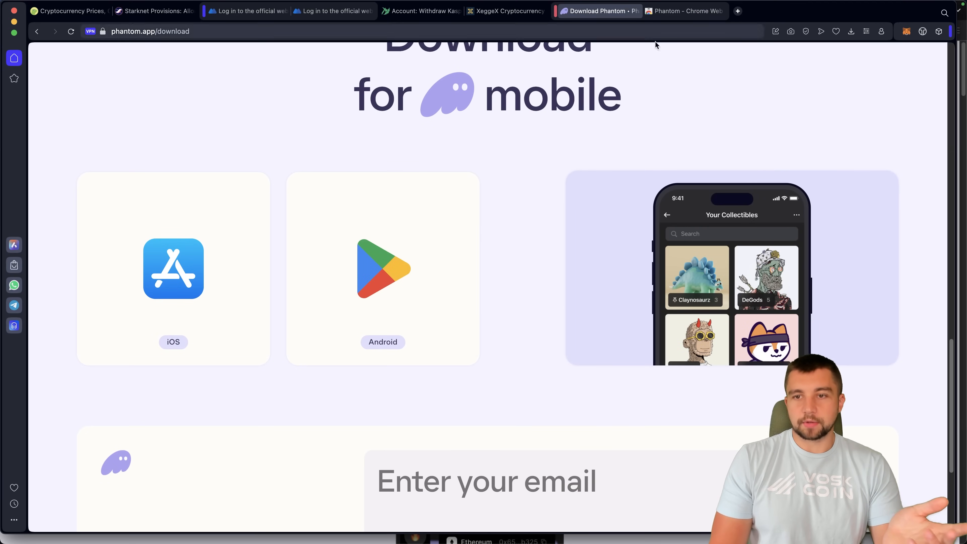
{"action": "mouse_move", "coordinate": [143, 233]}
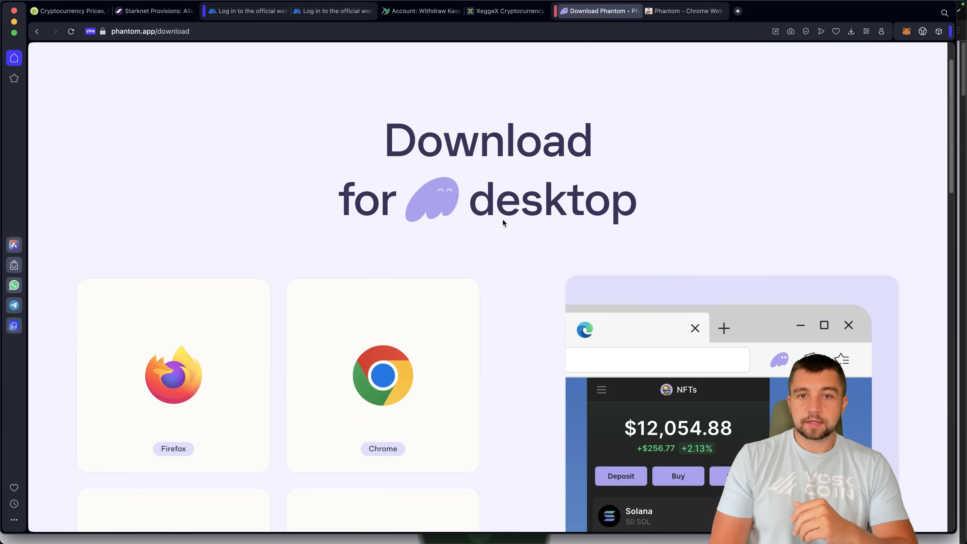
{"action": "left_click", "coordinate": [686, 11]}
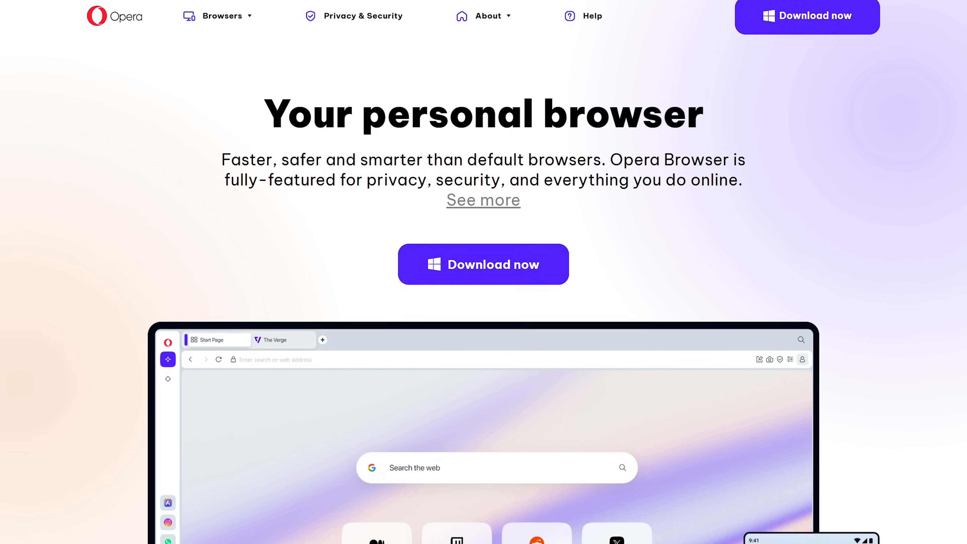
{"action": "scroll", "scroll_direction": "down", "scroll_amount": 3}
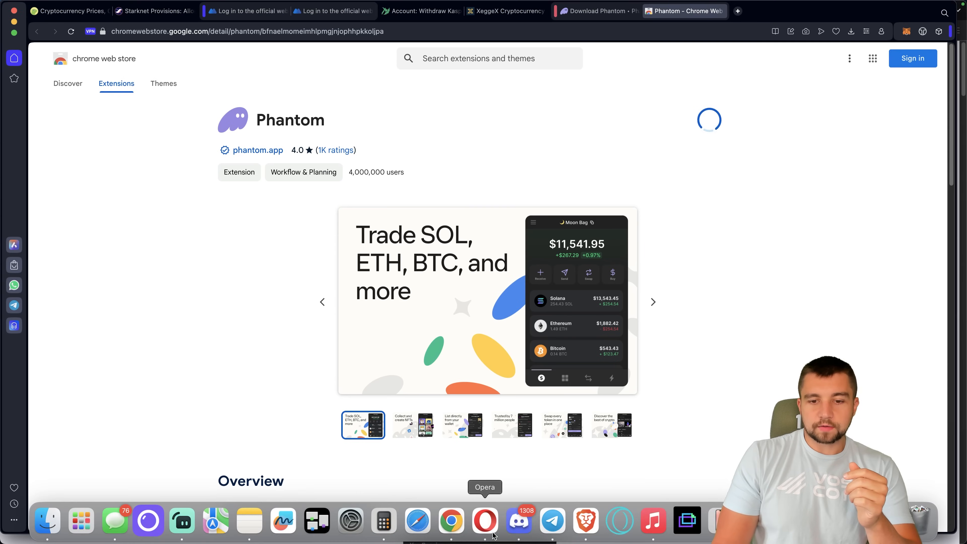
{"action": "mouse_move", "coordinate": [589, 520]}
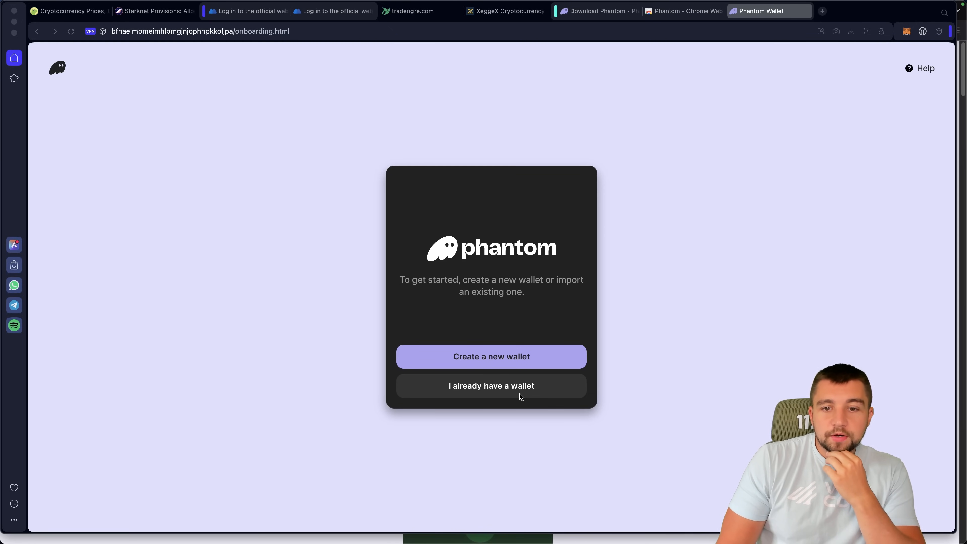
{"action": "mouse_move", "coordinate": [481, 362]}
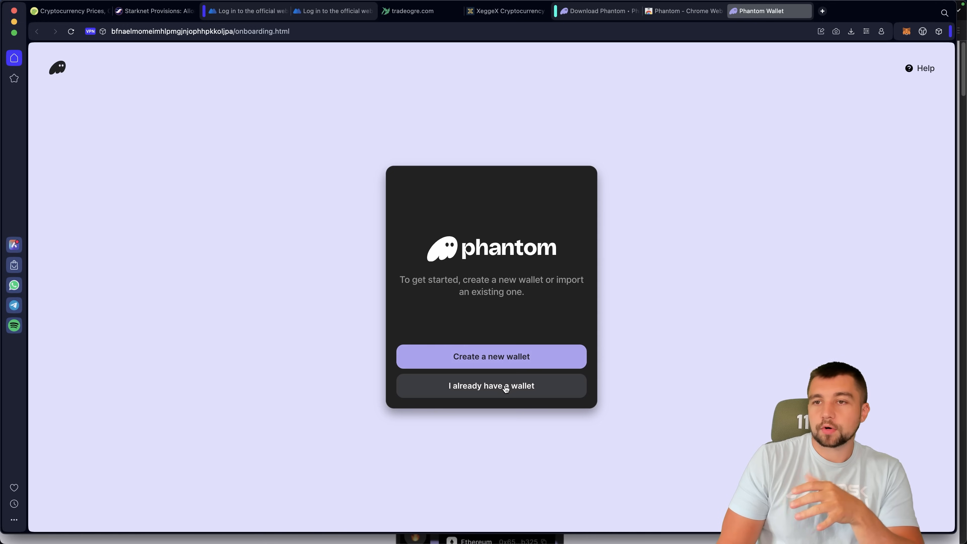
{"action": "mouse_move", "coordinate": [467, 359]}
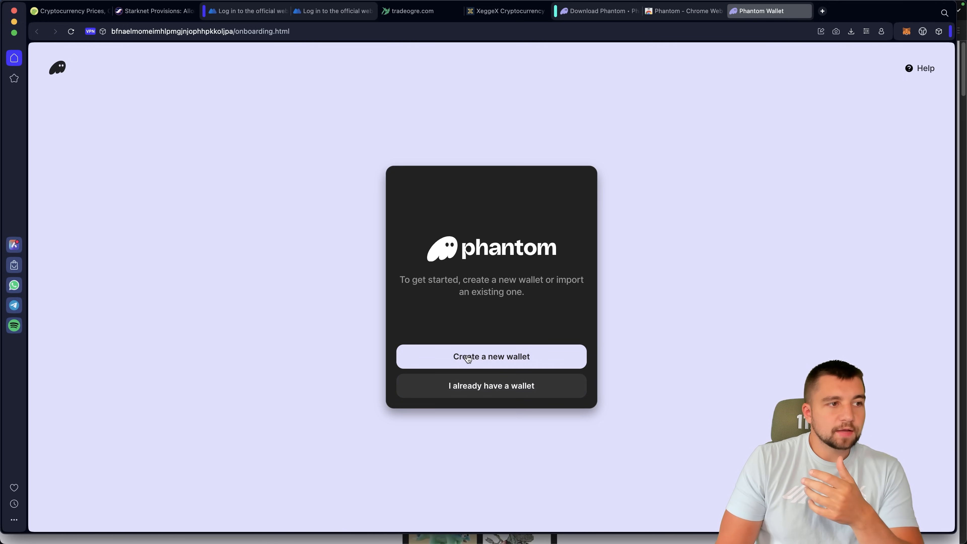
Step: Create a new Phantom wallet with a password and confirm the recovery phrase is saved
{"action": "left_click", "coordinate": [491, 356]}
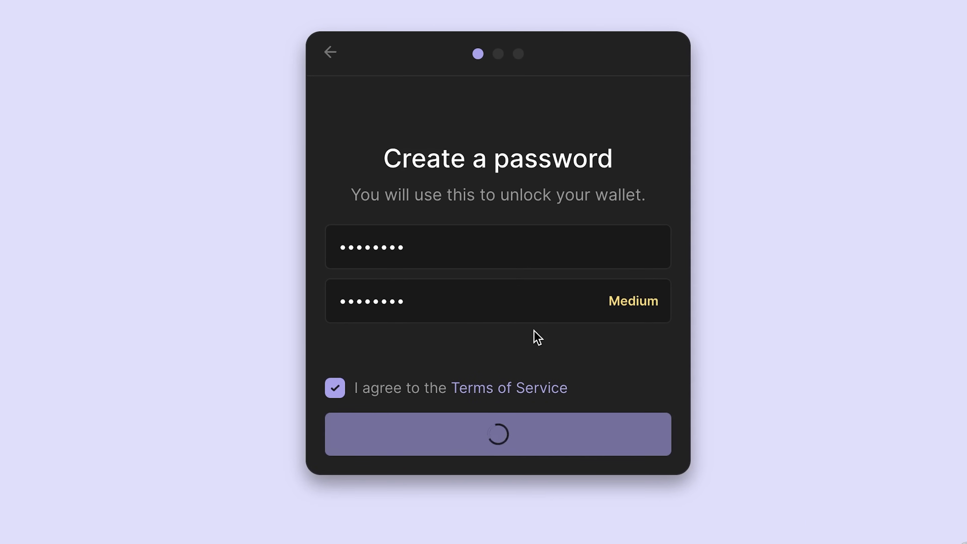
{"action": "left_click", "coordinate": [496, 436]}
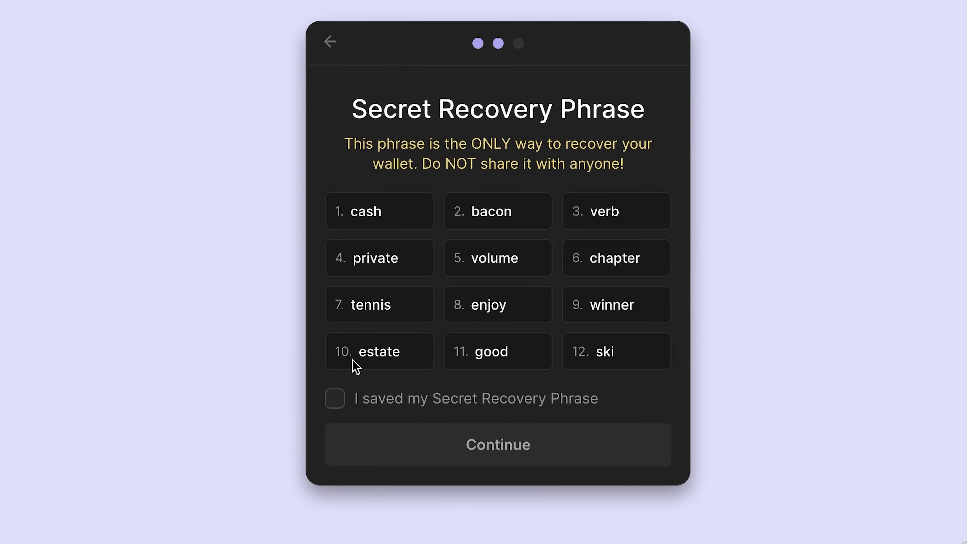
{"action": "mouse_move", "coordinate": [436, 264]}
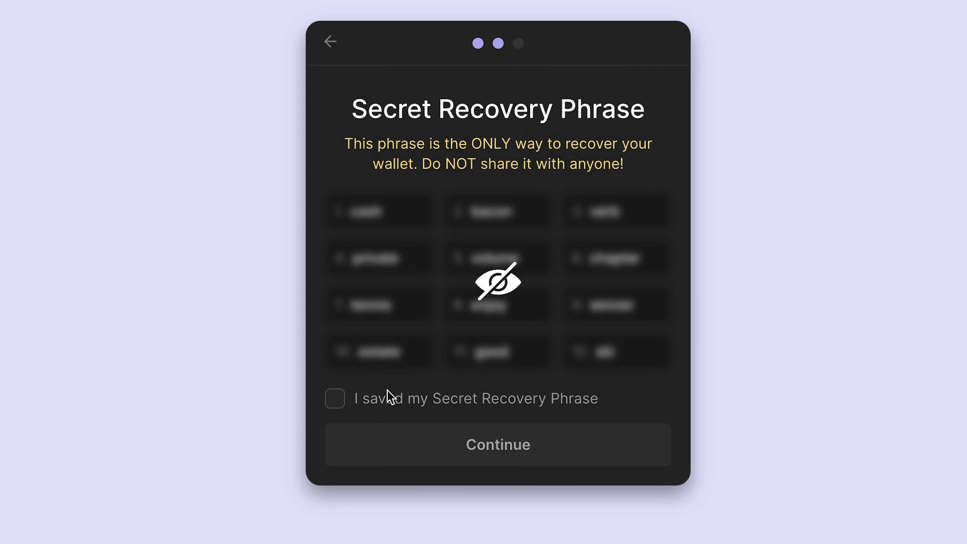
{"action": "left_click", "coordinate": [334, 398]}
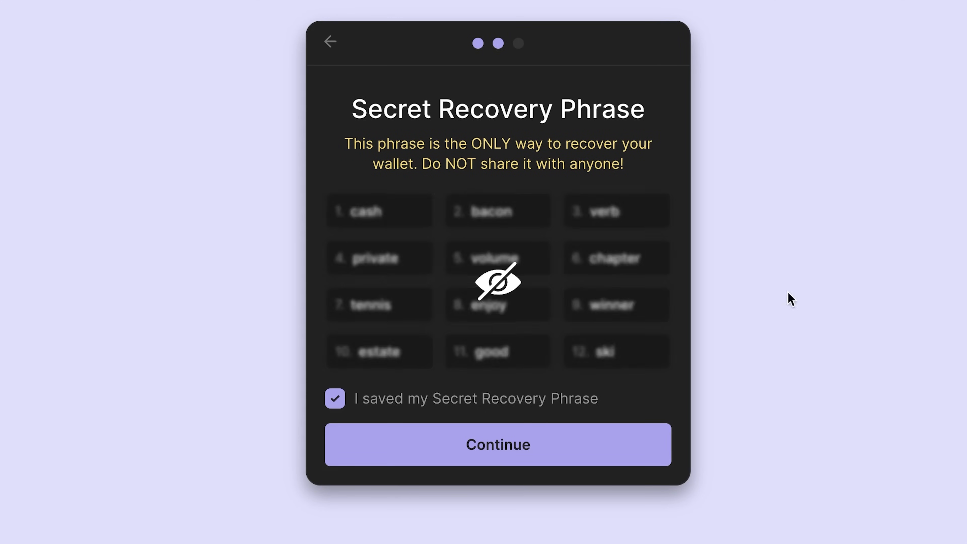
{"action": "left_click", "coordinate": [496, 445]}
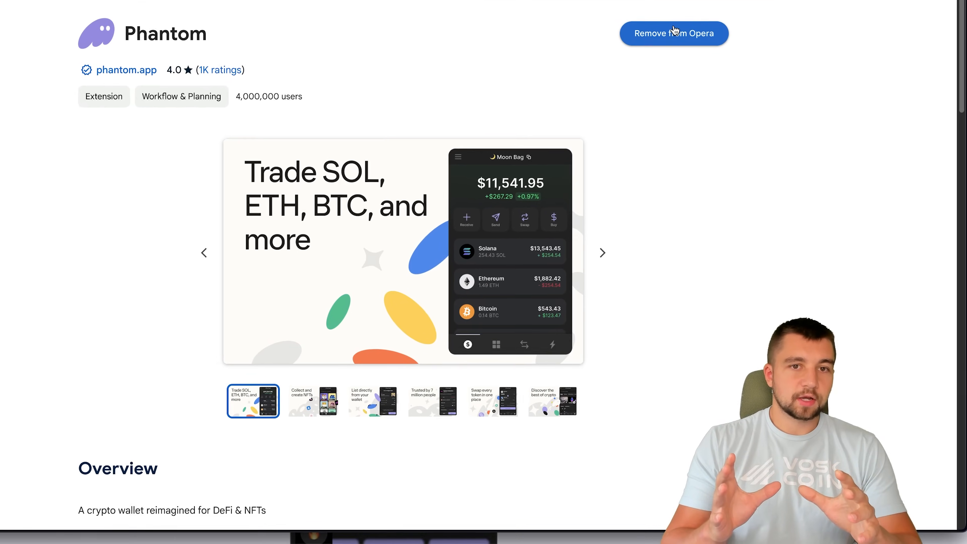
{"action": "scroll", "scroll_direction": "down", "scroll_amount": 3}
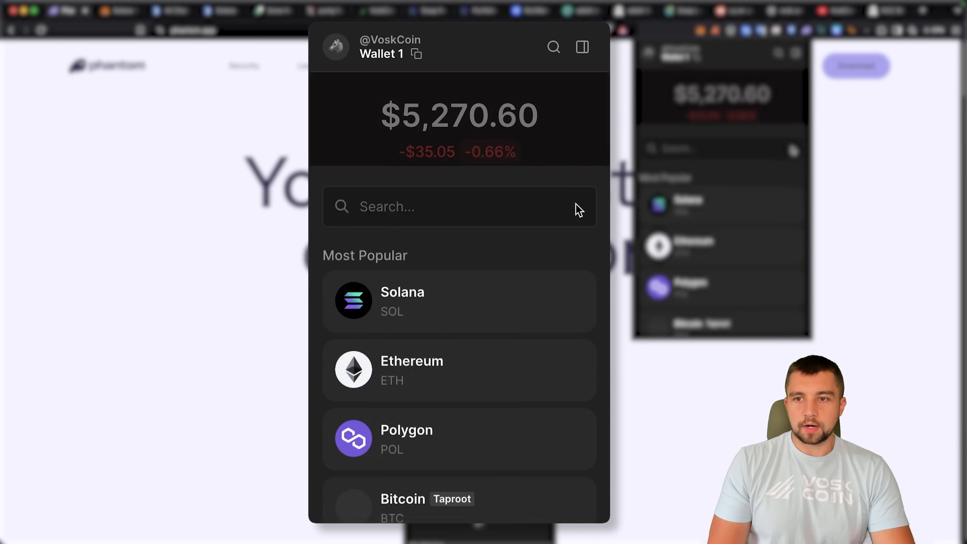
Step: Request quotes for buying 1 SOL from Stripe, Robinhood and MoonPay, then back out
{"action": "left_click", "coordinate": [401, 301]}
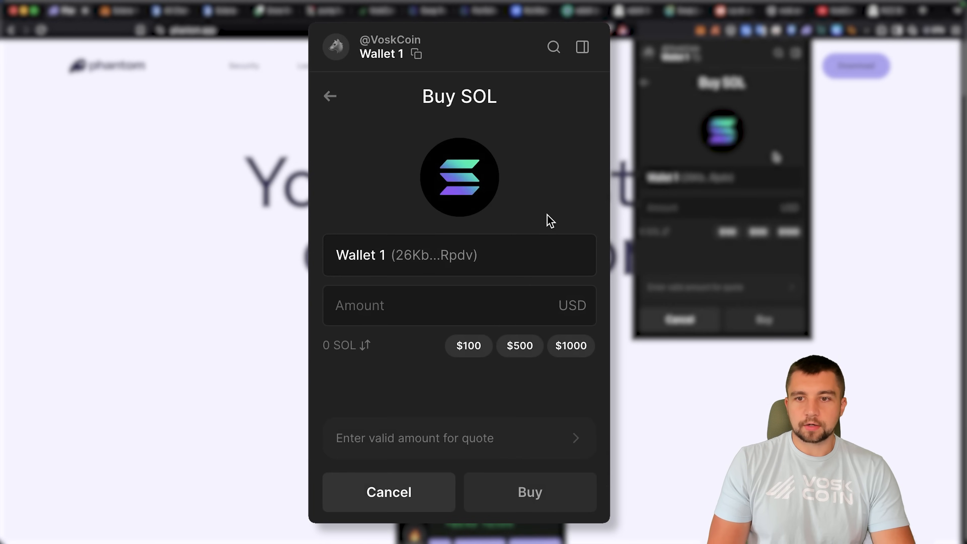
{"action": "type", "text": "1"}
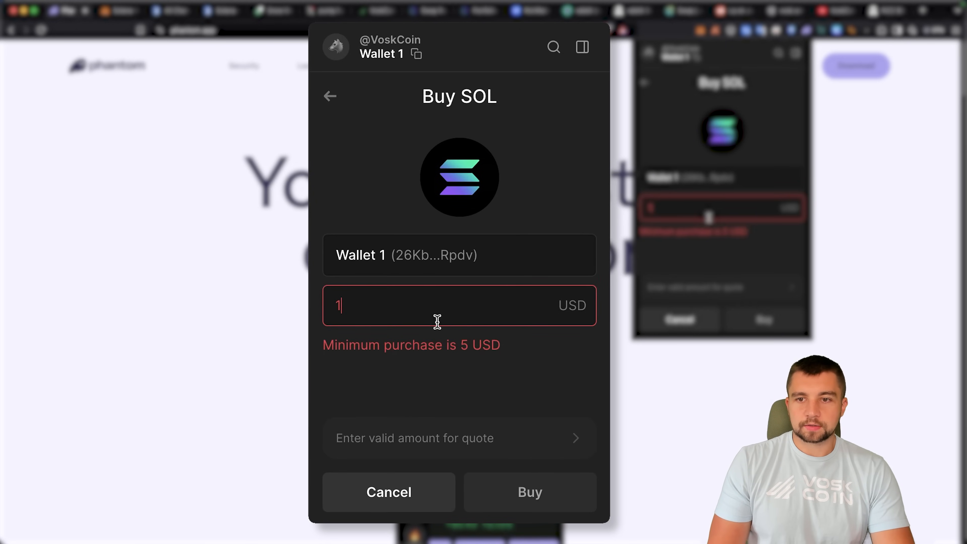
{"action": "left_click", "coordinate": [469, 345]}
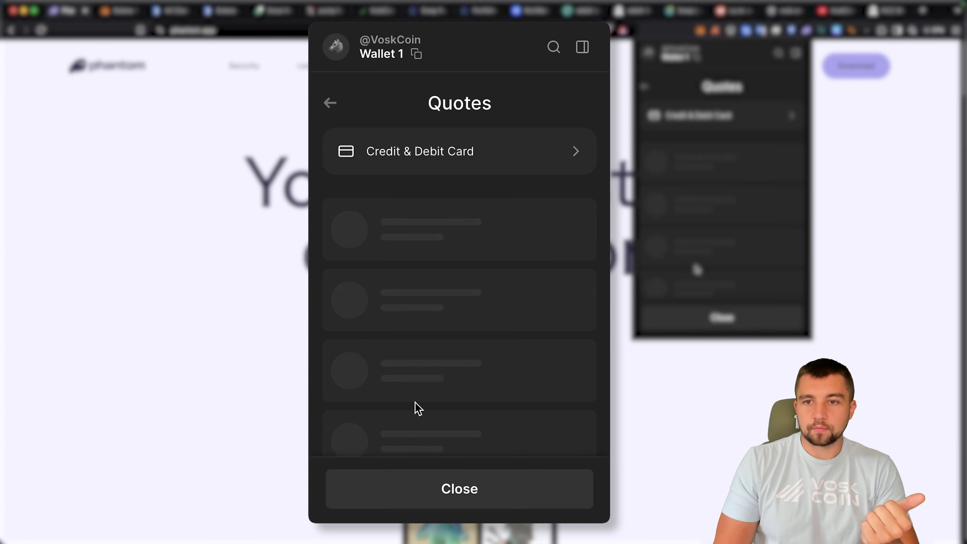
{"action": "mouse_move", "coordinate": [531, 221]}
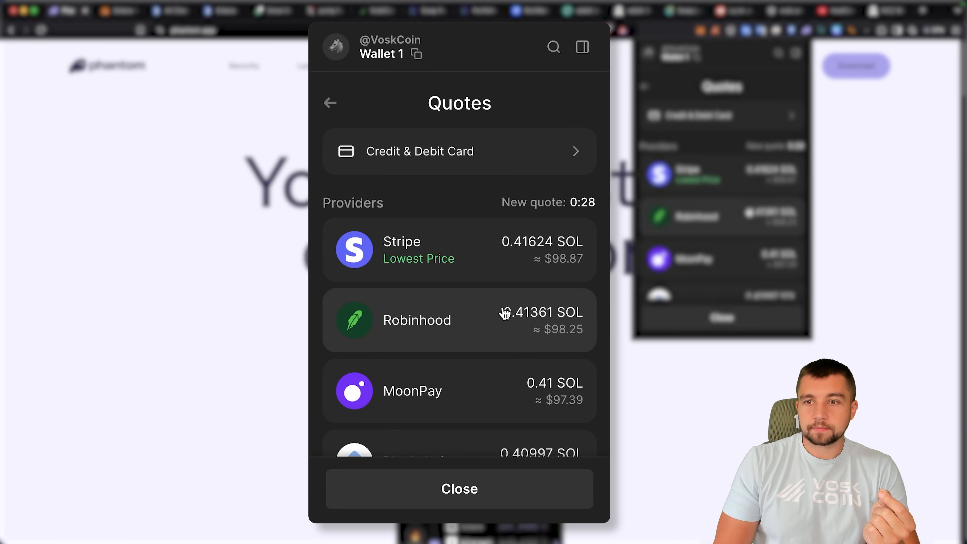
{"action": "mouse_move", "coordinate": [347, 105]}
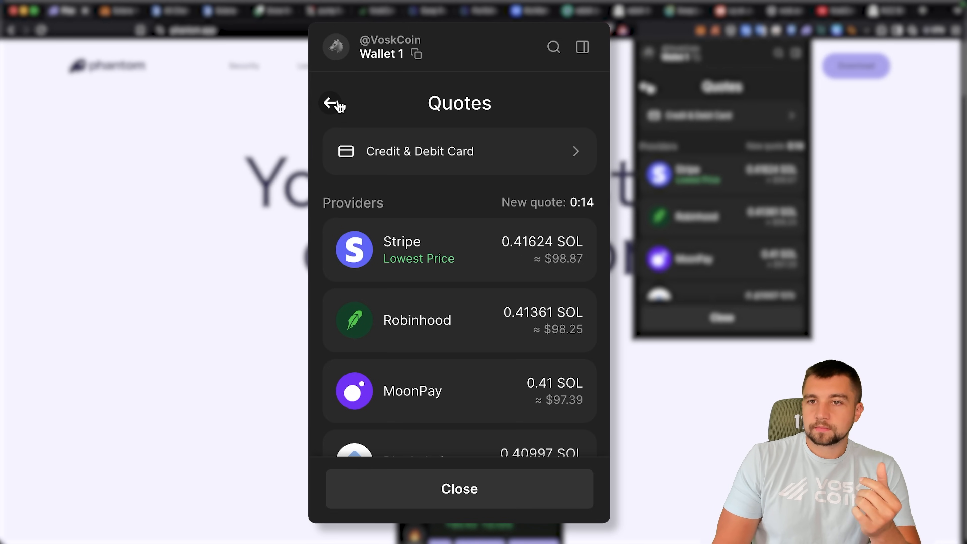
{"action": "left_click", "coordinate": [330, 102]}
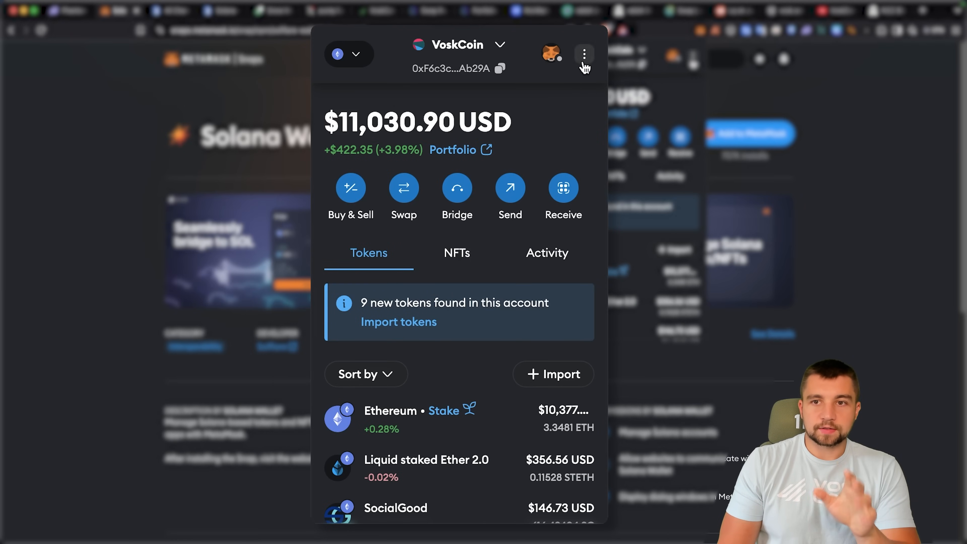
Step: View MetaMask's installed Snaps list, currently empty
{"action": "left_click", "coordinate": [584, 53]}
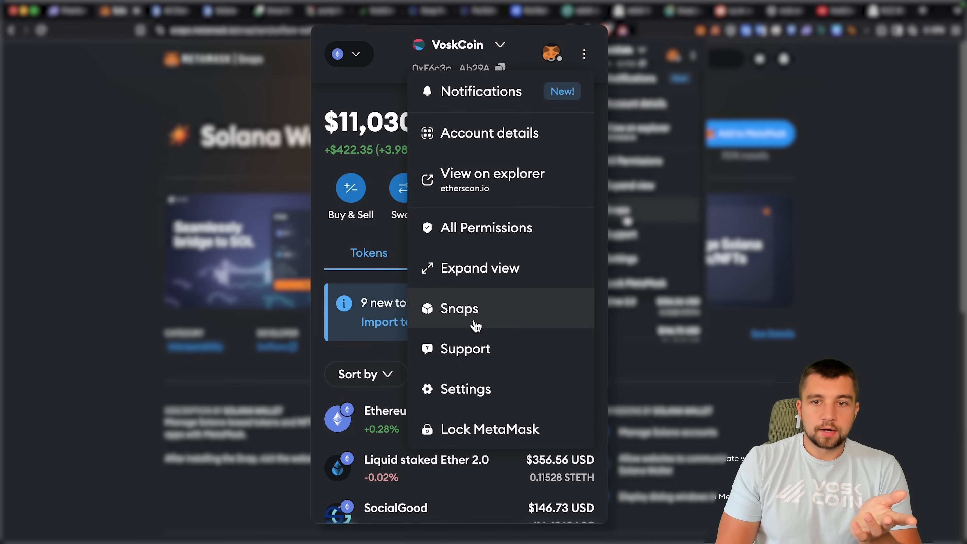
{"action": "left_click", "coordinate": [459, 309]}
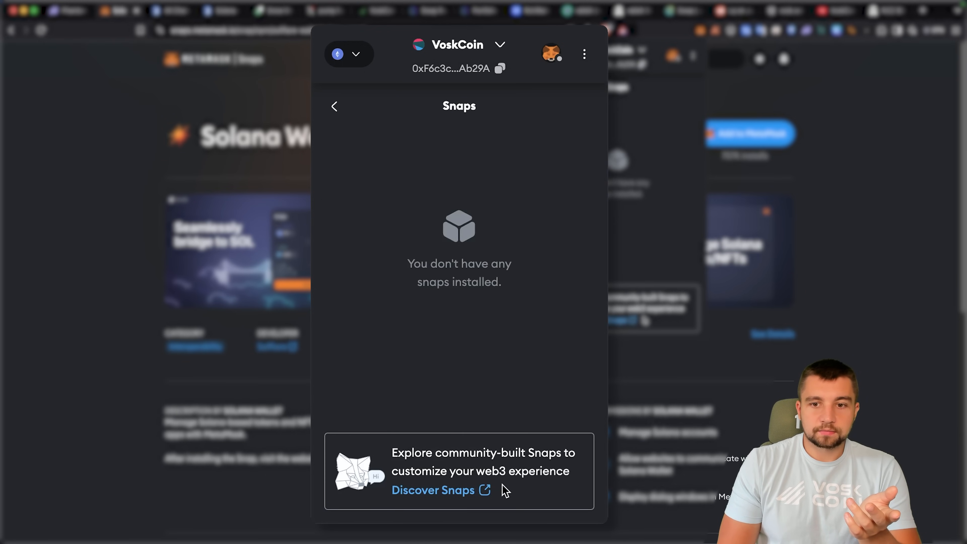
{"action": "mouse_move", "coordinate": [458, 498]}
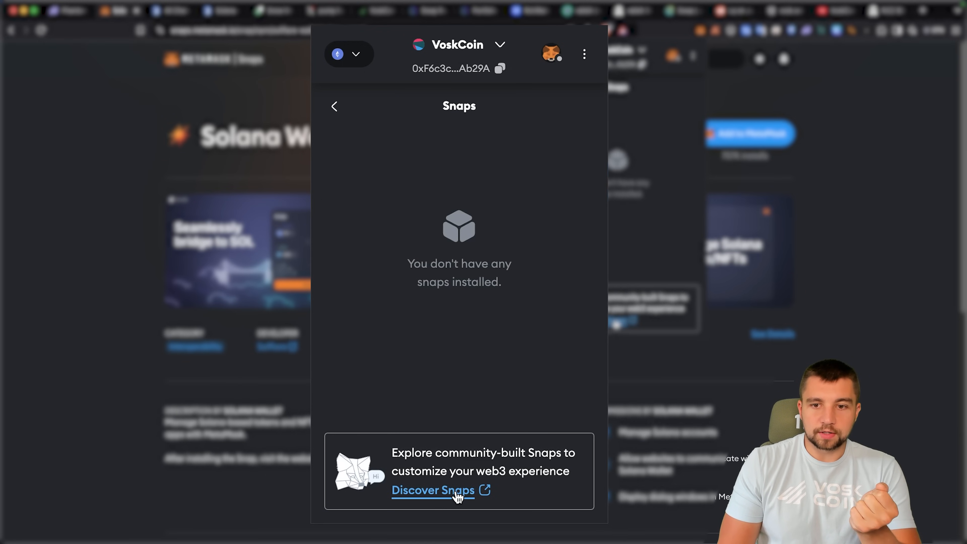
Step: Install the Solana Wallet snap, accepting the third-party notice and granting its permissions
{"action": "left_click", "coordinate": [434, 490]}
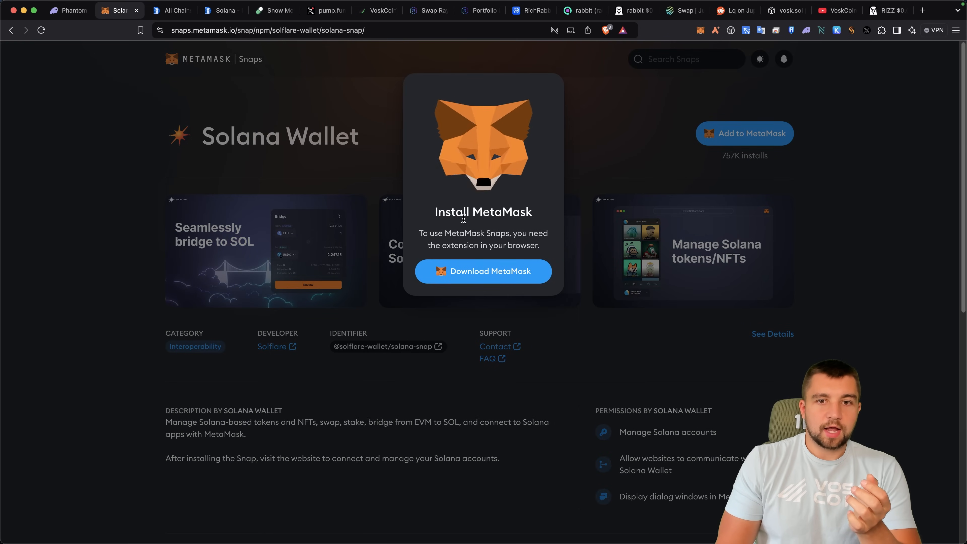
{"action": "mouse_move", "coordinate": [477, 274]}
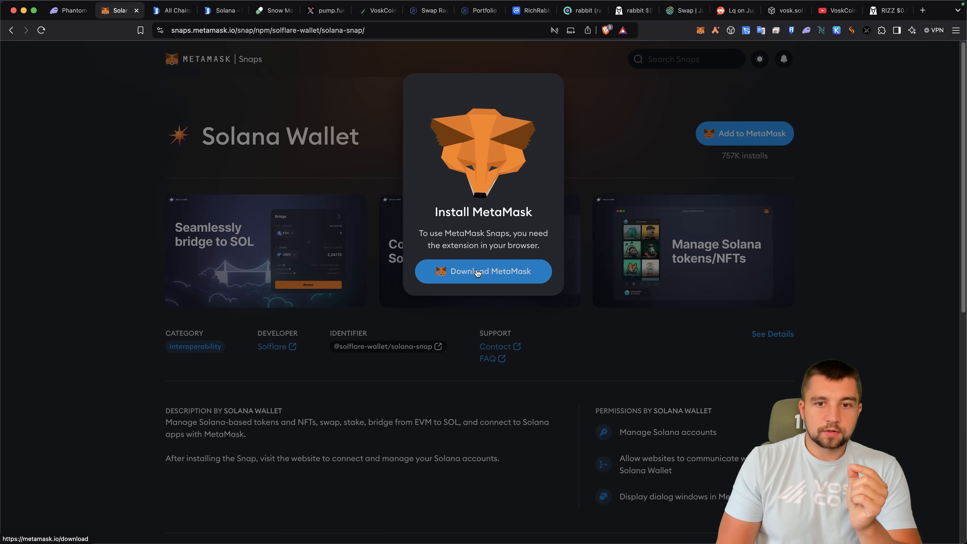
{"action": "left_click", "coordinate": [483, 270]}
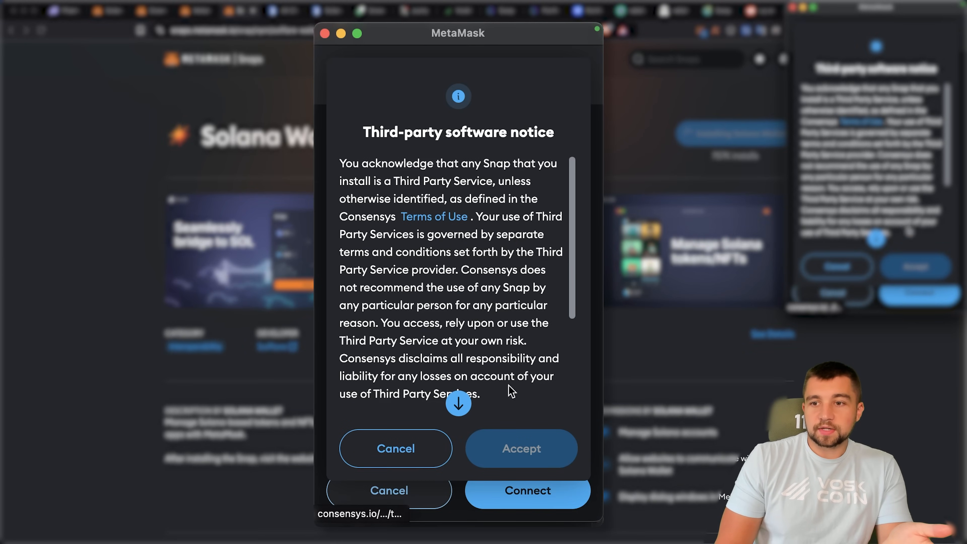
{"action": "scroll", "scroll_direction": "down", "scroll_amount": 3}
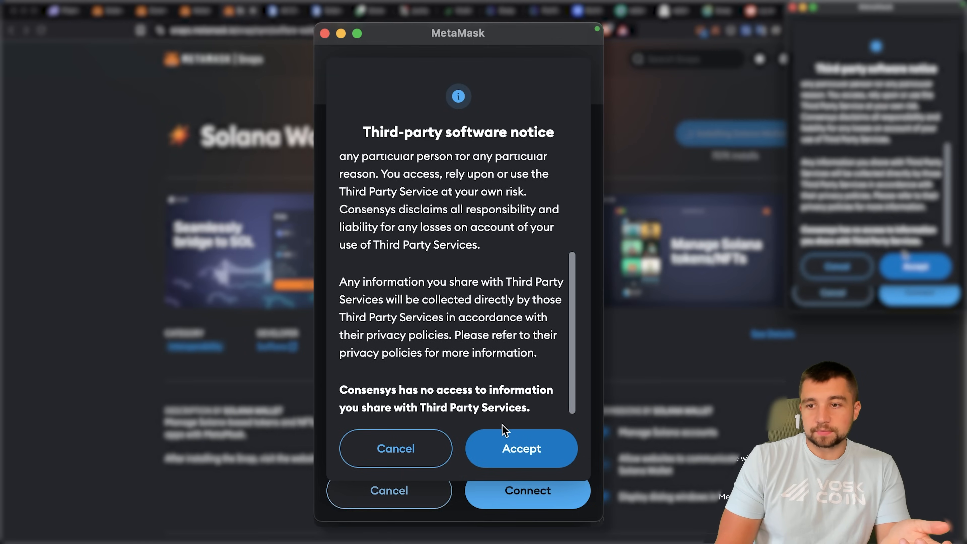
{"action": "left_click", "coordinate": [521, 449]}
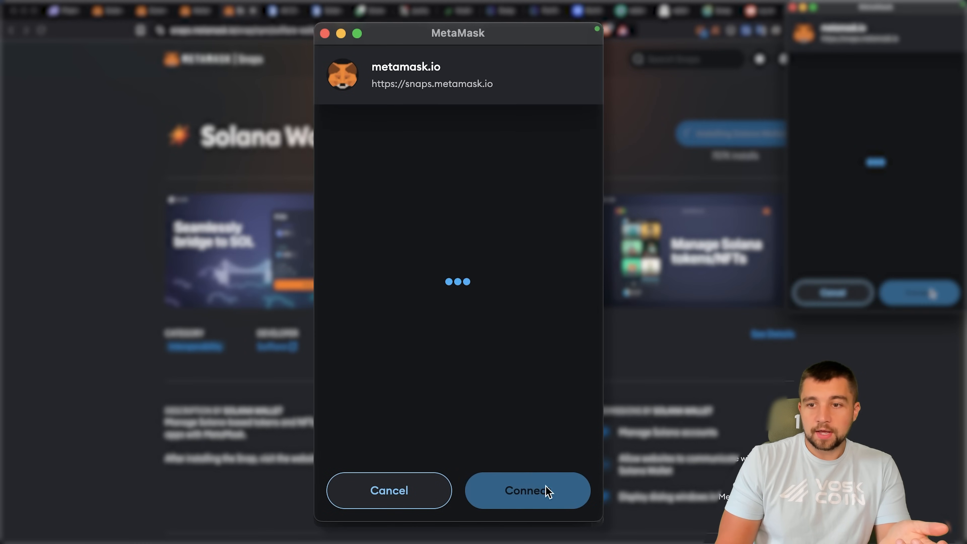
{"action": "left_click", "coordinate": [539, 493]}
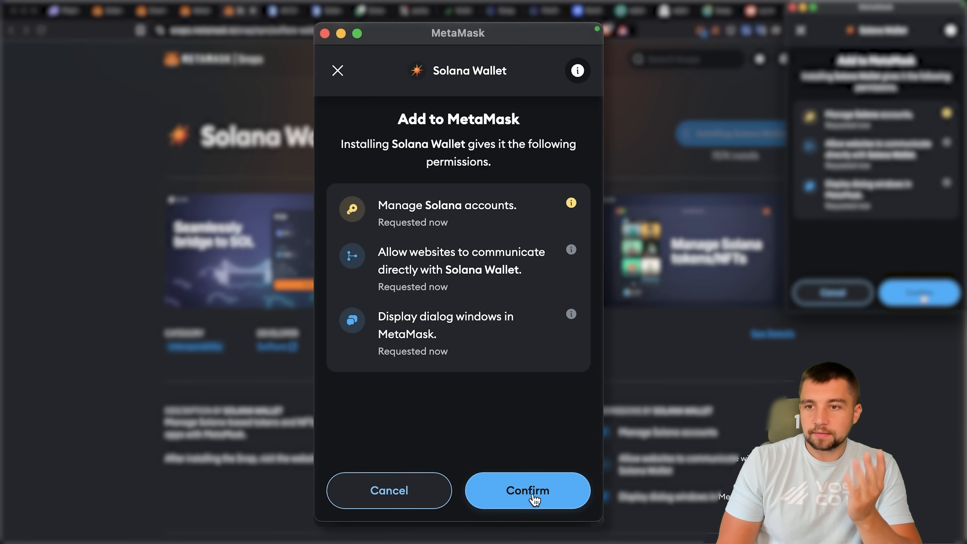
{"action": "left_click", "coordinate": [530, 497]}
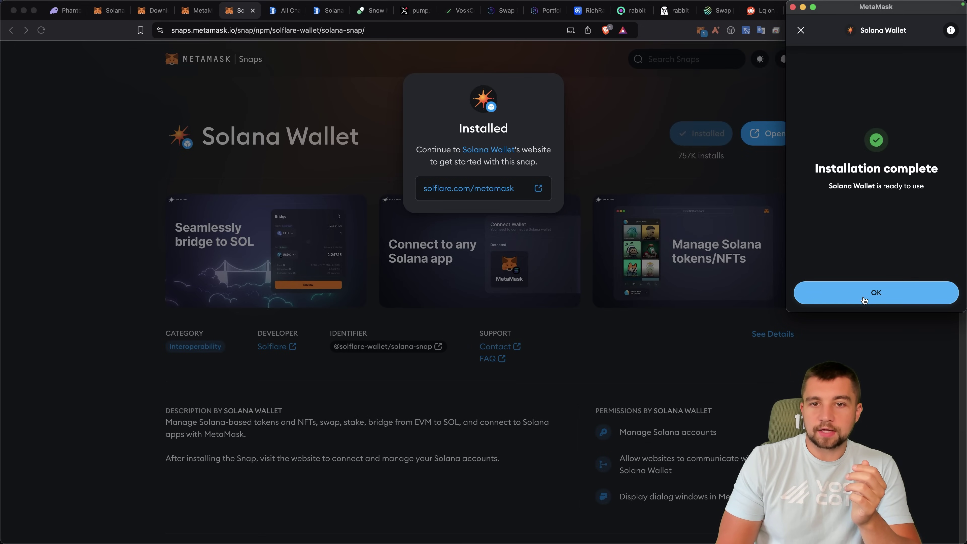
Step: Complete Solflare's MetaMask onboarding to reach the empty 0 SOL portfolio
{"action": "left_click", "coordinate": [876, 292]}
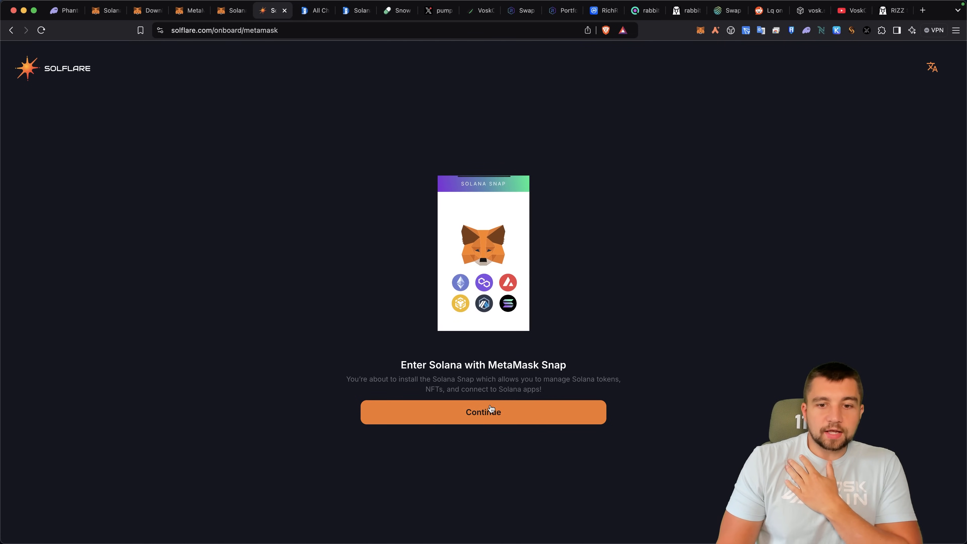
{"action": "left_click", "coordinate": [489, 412]}
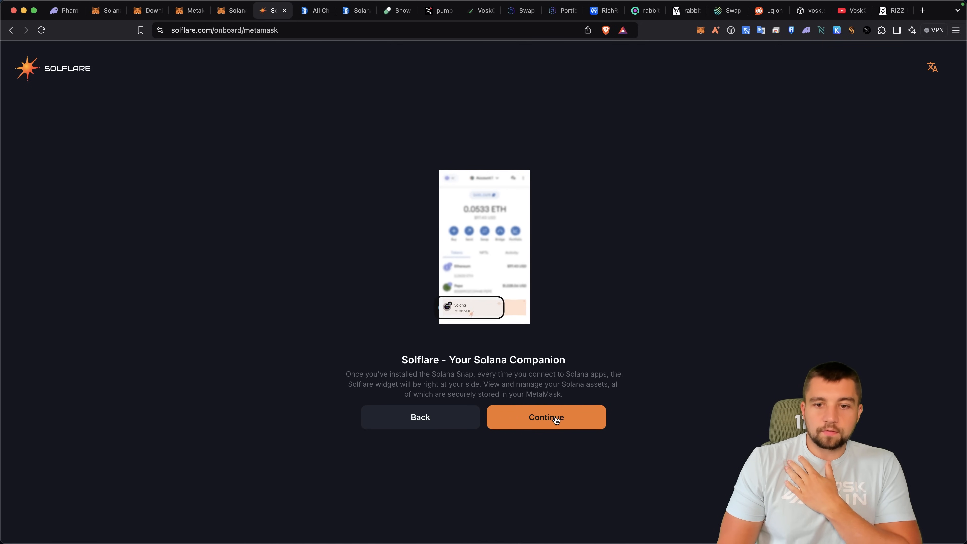
{"action": "left_click", "coordinate": [554, 418]}
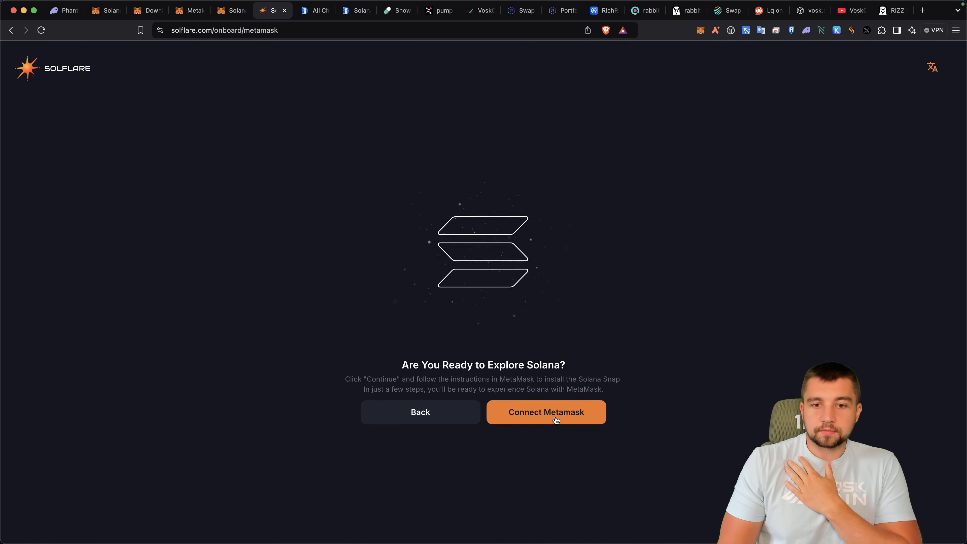
{"action": "left_click", "coordinate": [546, 412]}
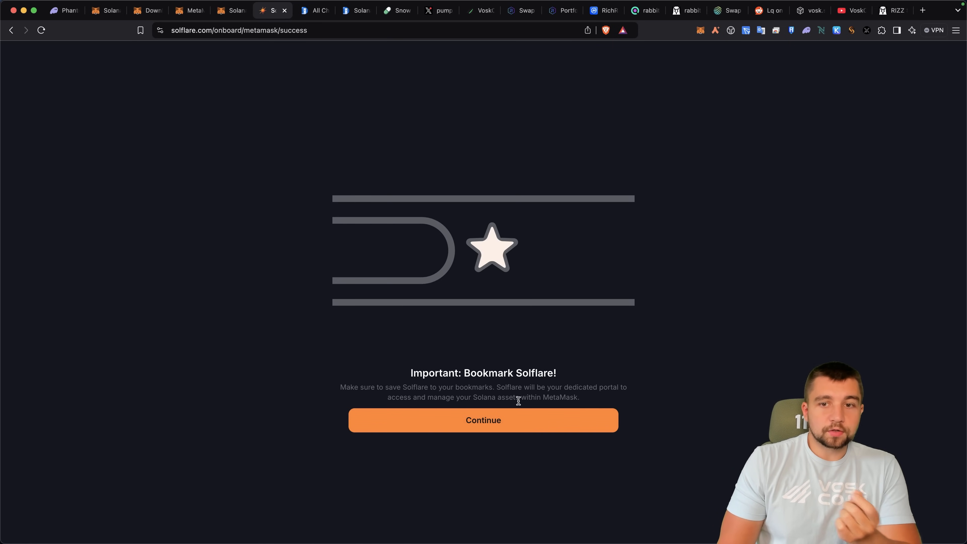
{"action": "left_click", "coordinate": [483, 420]}
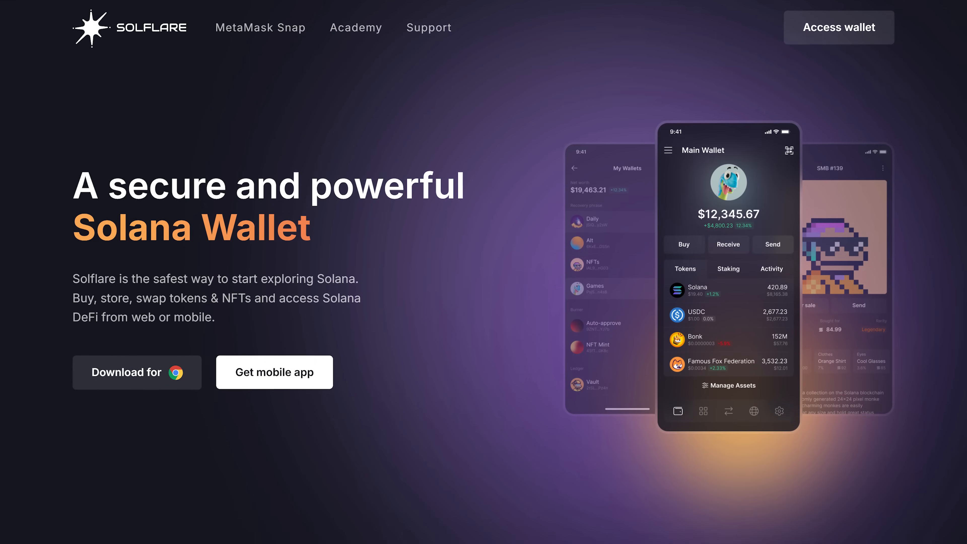
{"action": "scroll", "scroll_direction": "down", "scroll_amount": 3}
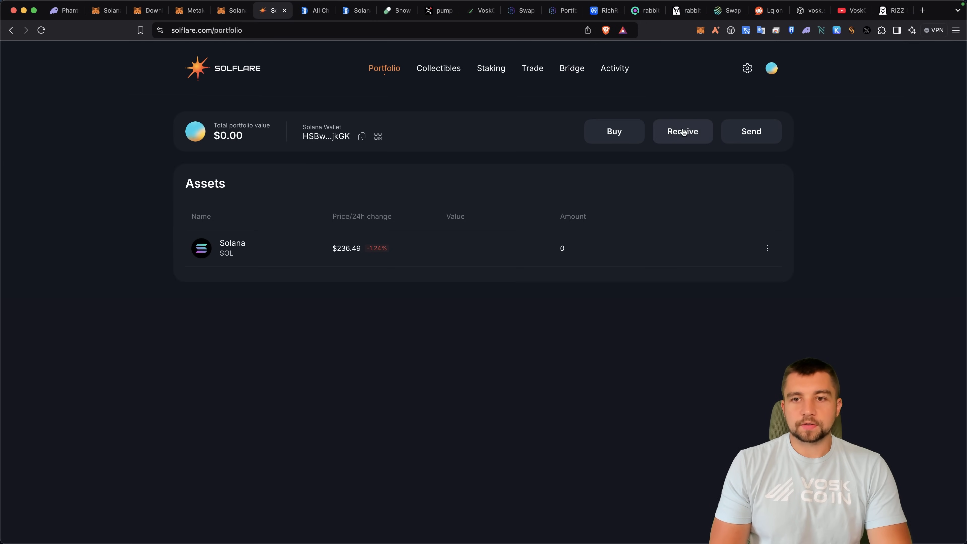
Step: Copy the Solflare Solana receiving address from the Receive dialog
{"action": "left_click", "coordinate": [683, 131]}
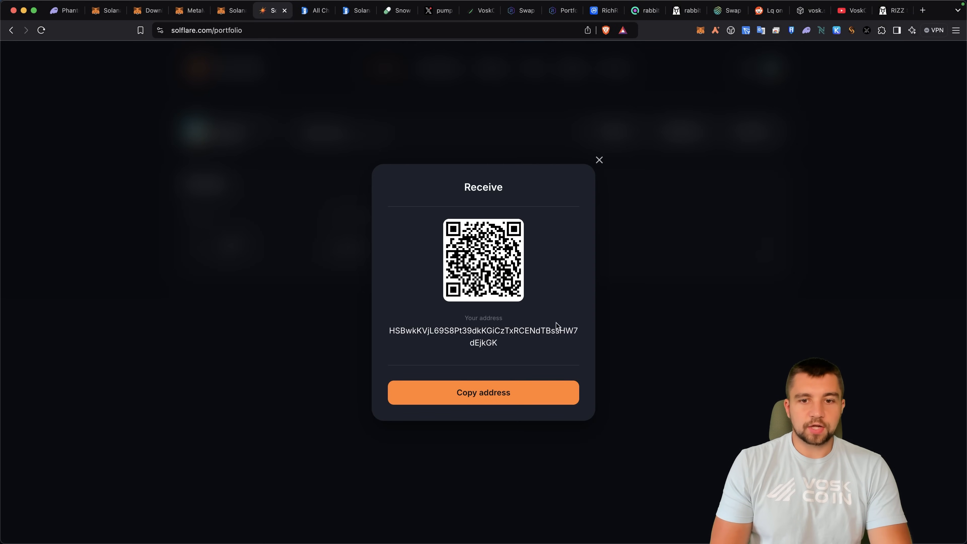
{"action": "left_click", "coordinate": [483, 392]}
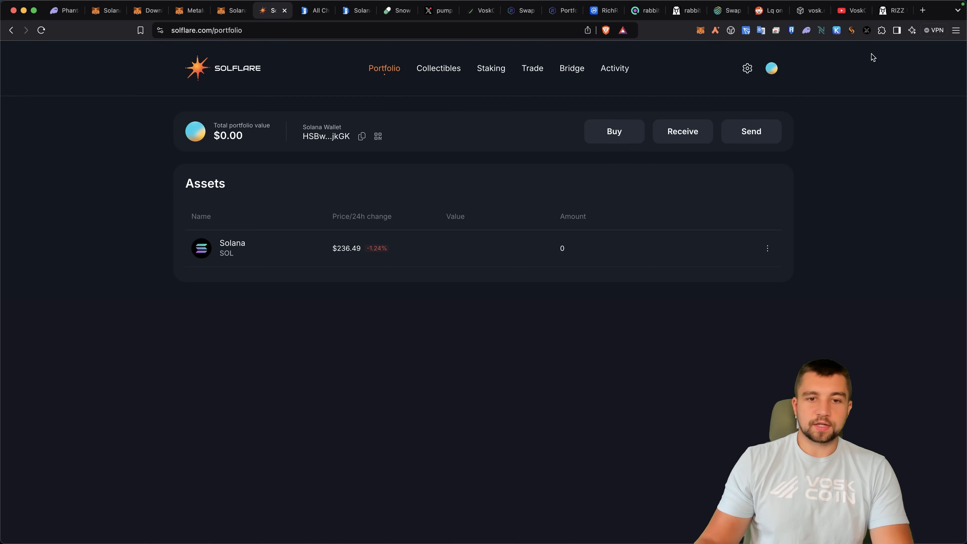
{"action": "mouse_move", "coordinate": [683, 39]}
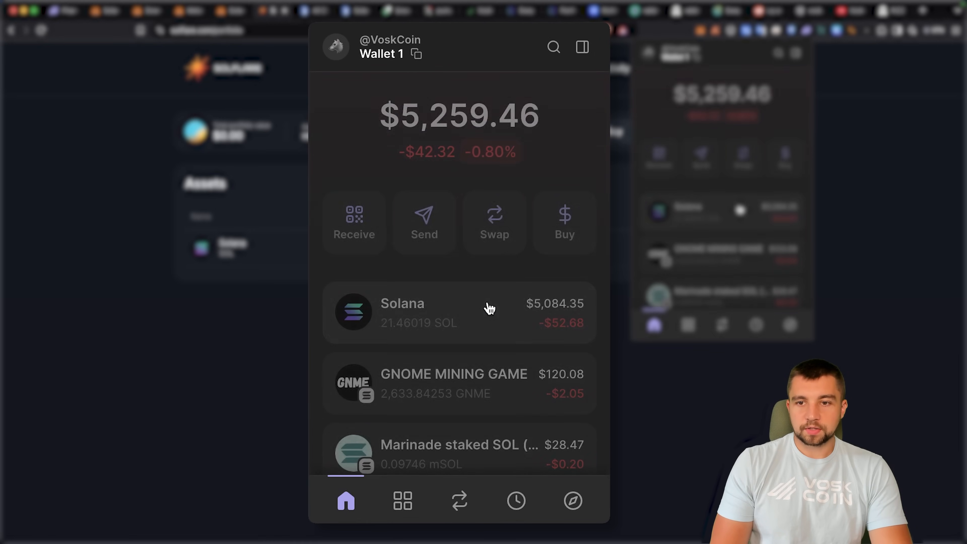
{"action": "left_click", "coordinate": [424, 222]}
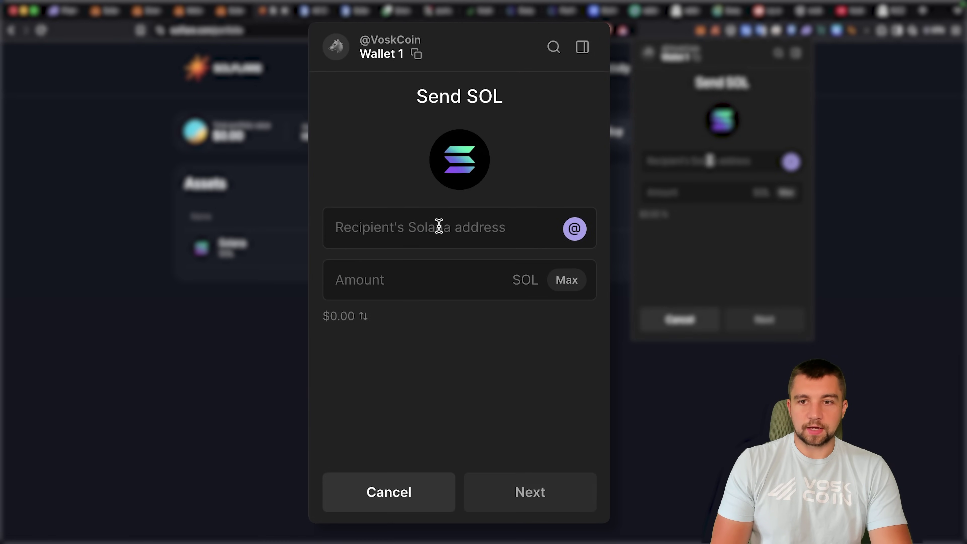
{"action": "type", "text": "HSBwkKVjL69S8Pt39dkKGiCzTxRCENdTBssHW7dEjkGK"}
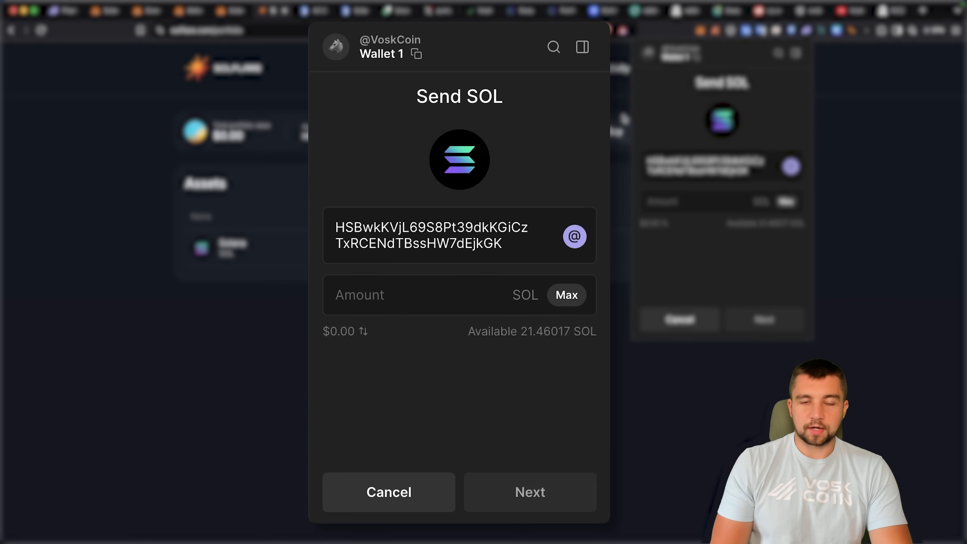
{"action": "left_click", "coordinate": [434, 284]}
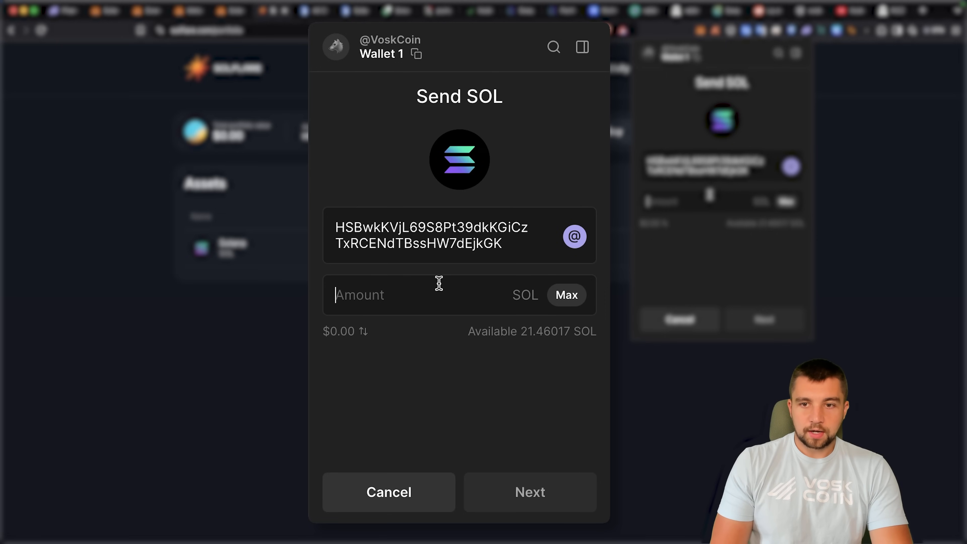
{"action": "type", "text": ".1"}
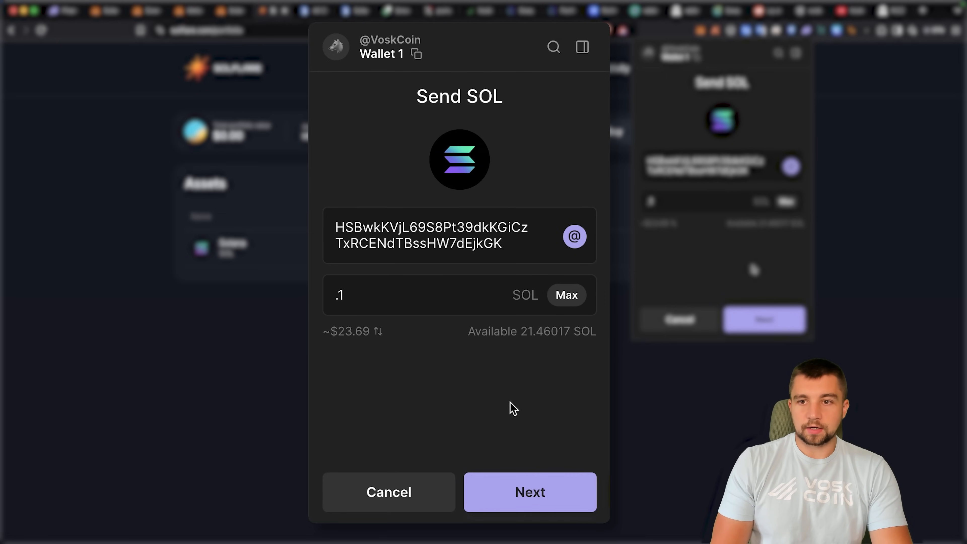
{"action": "left_click", "coordinate": [531, 492]}
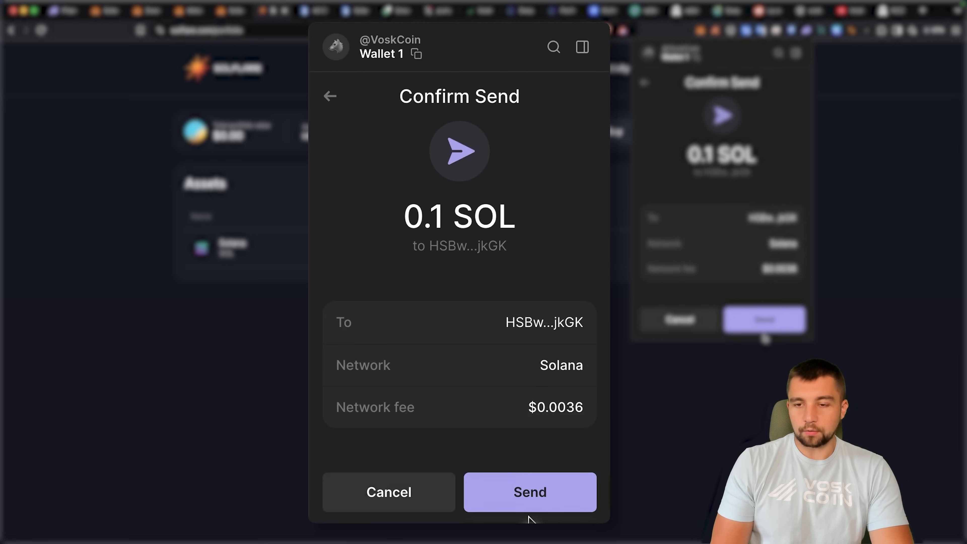
{"action": "left_click", "coordinate": [529, 493]}
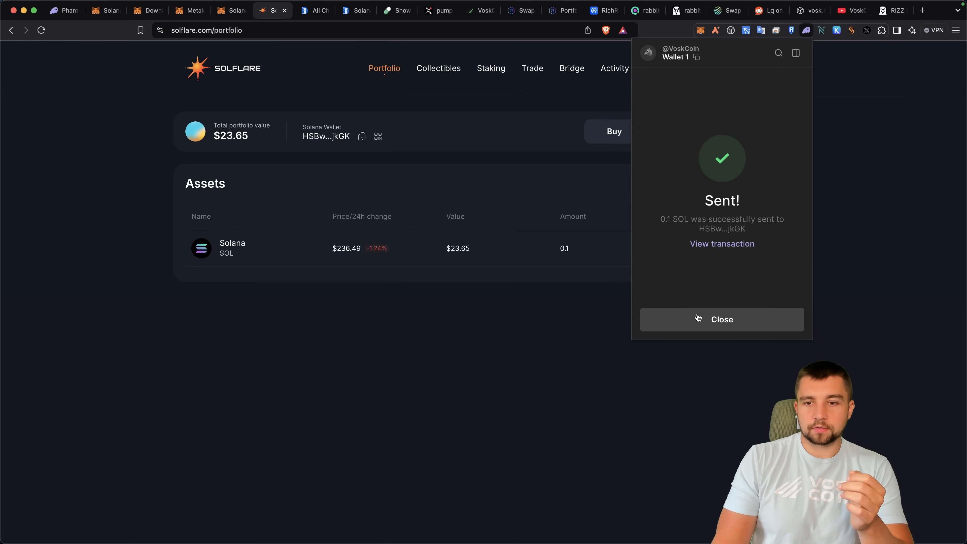
{"action": "left_click", "coordinate": [722, 319]}
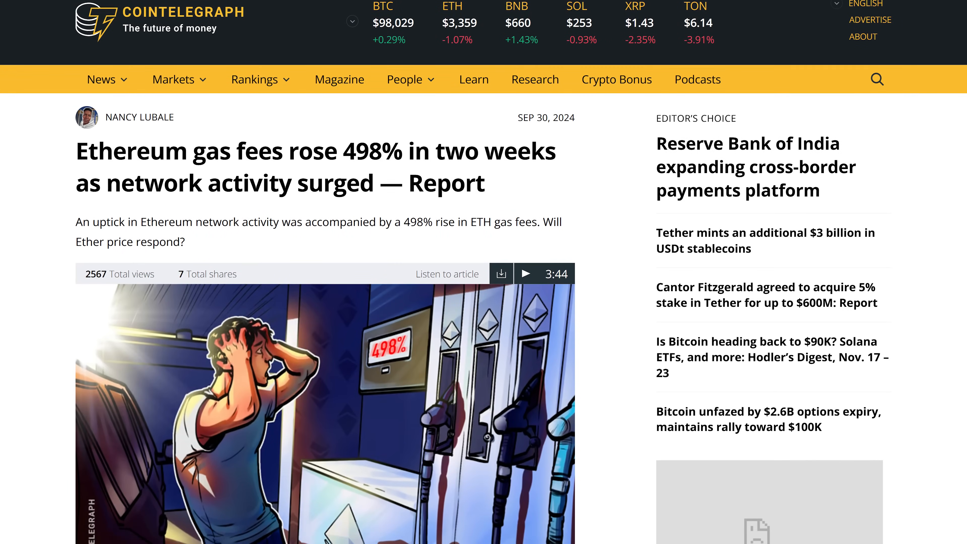
Step: Scroll the DefiLlama Chains table and review Solana's $8.382b TVL overview
{"action": "scroll", "scroll_direction": "down", "scroll_amount": 3}
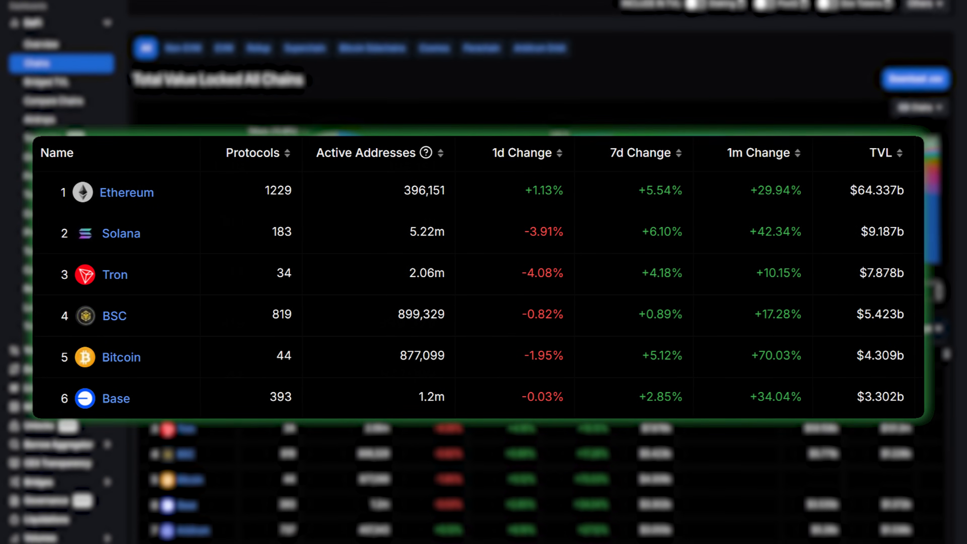
{"action": "scroll", "scroll_direction": "down", "scroll_amount": 3}
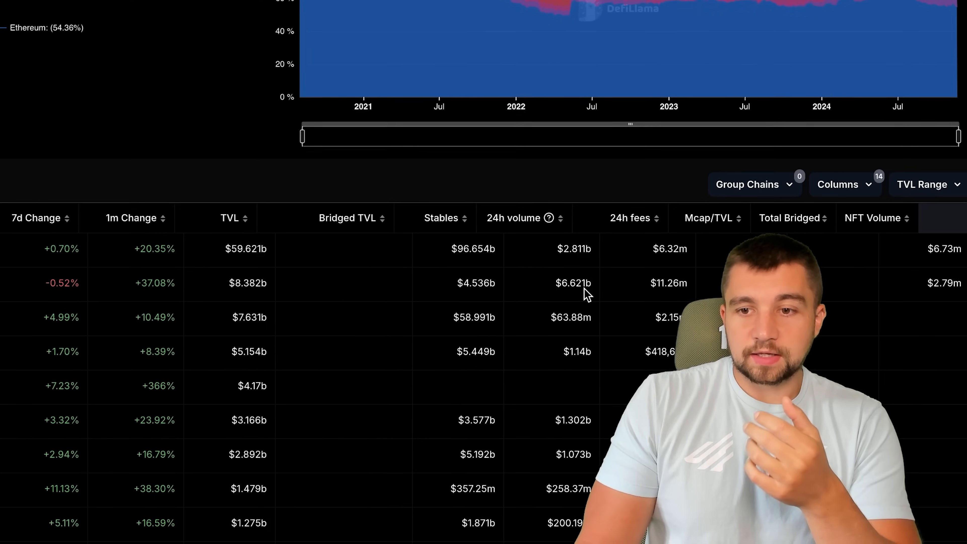
{"action": "scroll", "scroll_direction": "down", "scroll_amount": 3}
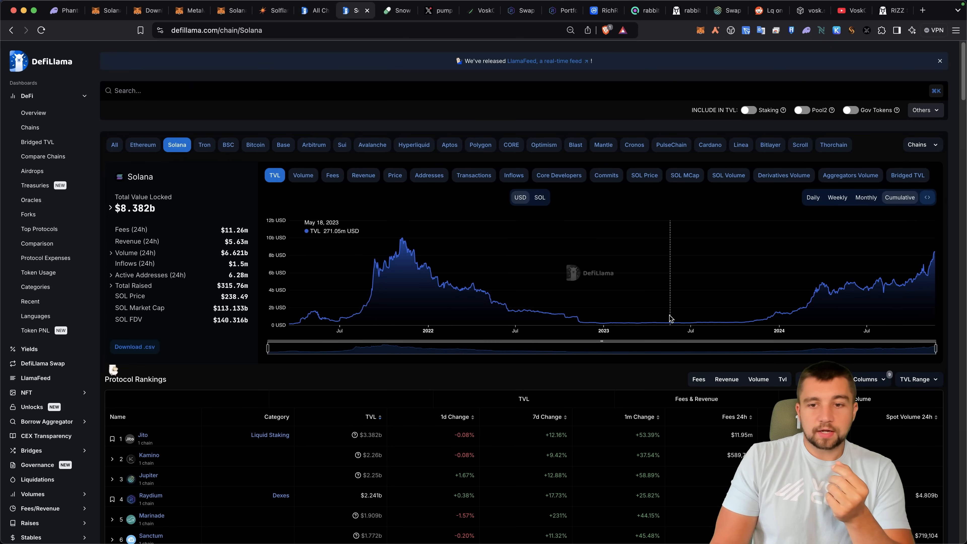
{"action": "mouse_move", "coordinate": [629, 316]}
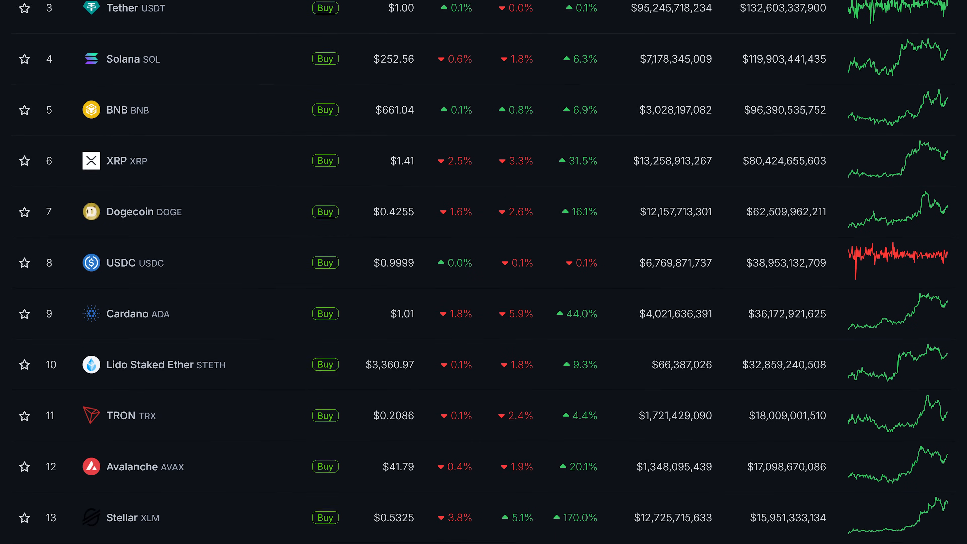
{"action": "scroll", "scroll_direction": "down", "scroll_amount": 3}
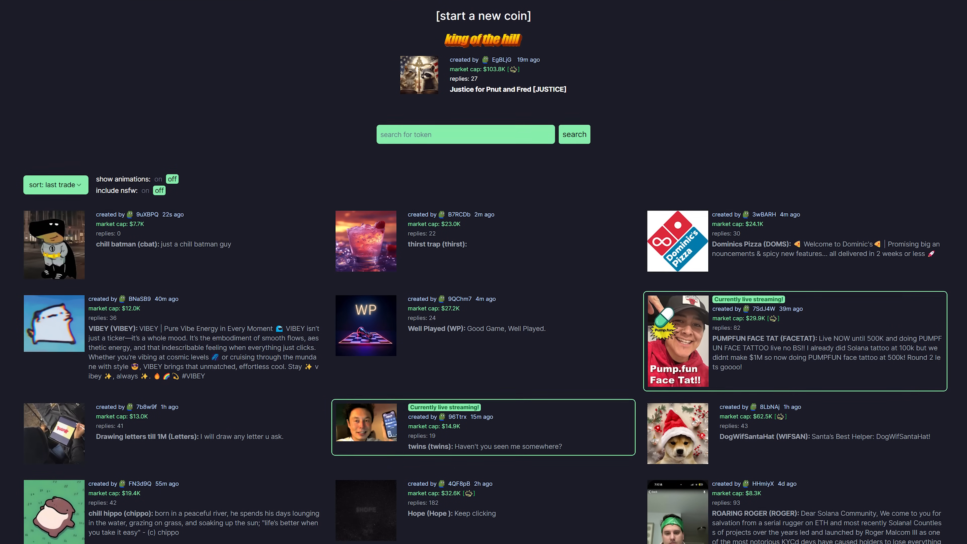
Step: Scroll the pump.fun coin list to reach the Kira the cat (KIRA) listing
{"action": "scroll", "scroll_direction": "down", "scroll_amount": 3}
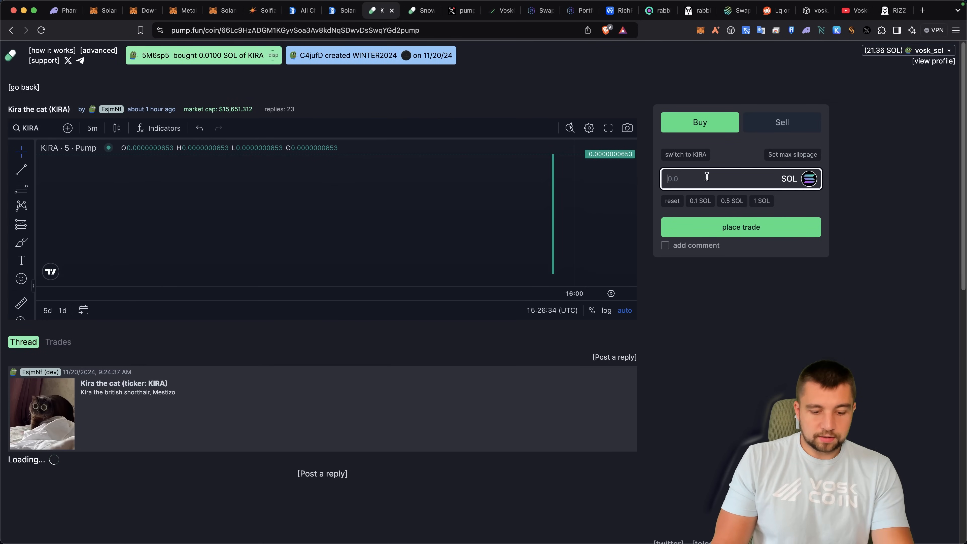
Step: Buy KIRA with 0.1 SOL, approving the trade in the Phantom popup
{"action": "type", "text": ".1"}
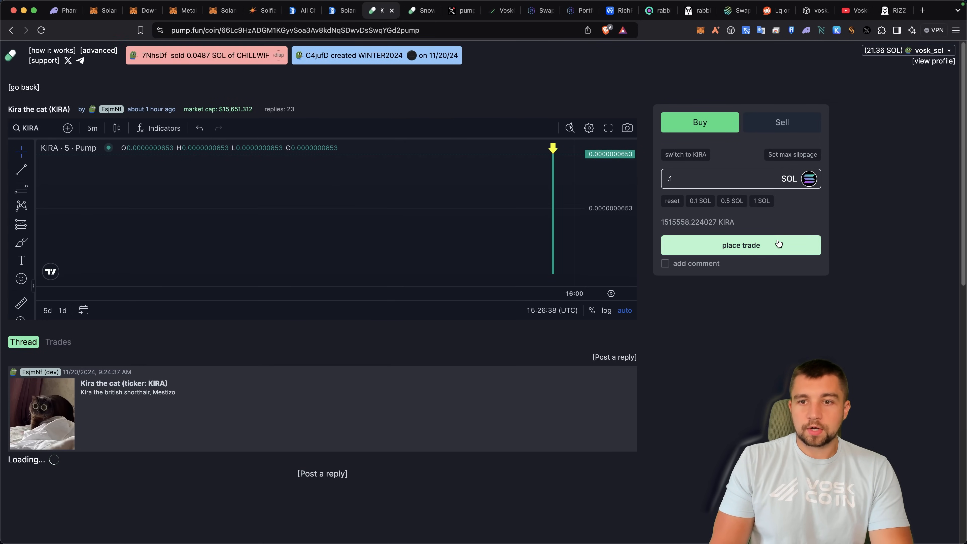
{"action": "left_click", "coordinate": [741, 245]}
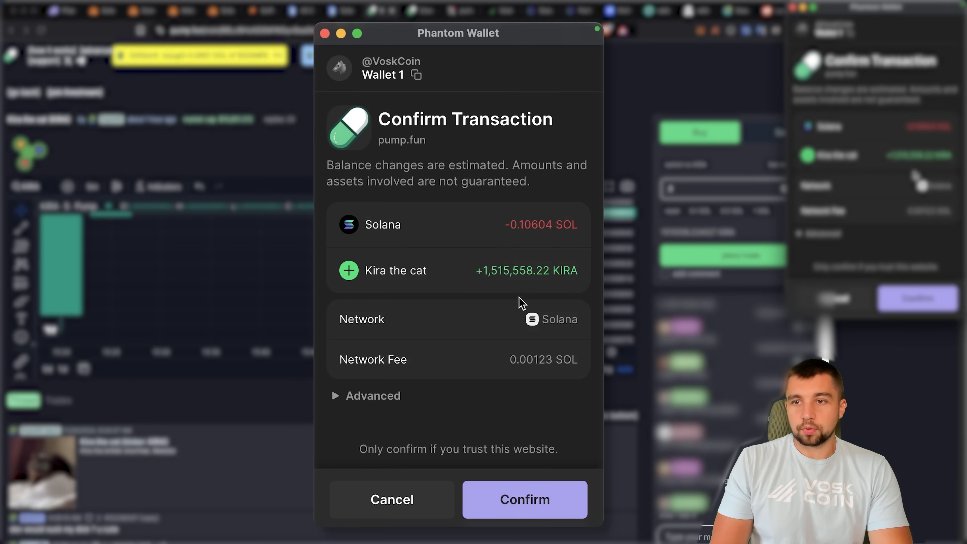
{"action": "left_click", "coordinate": [525, 500]}
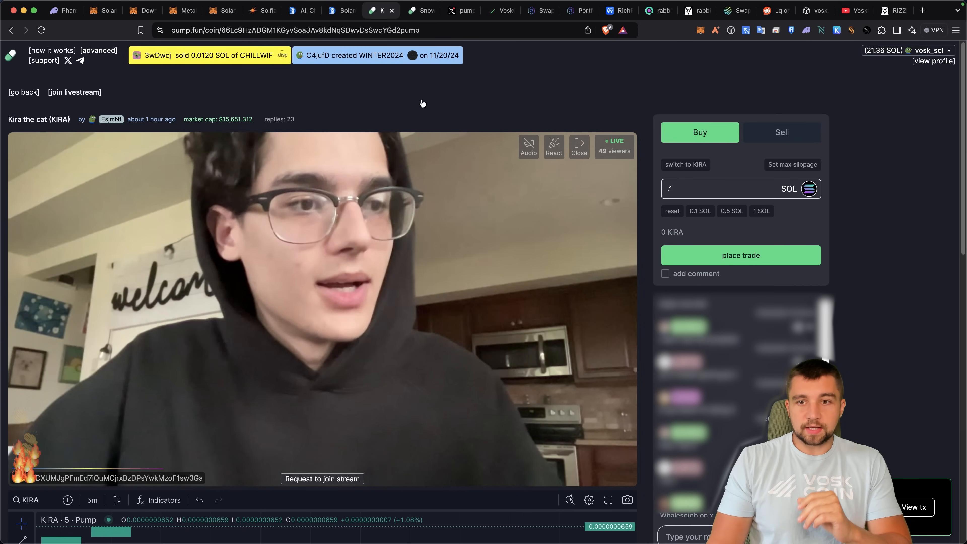
{"action": "mouse_move", "coordinate": [569, 86]}
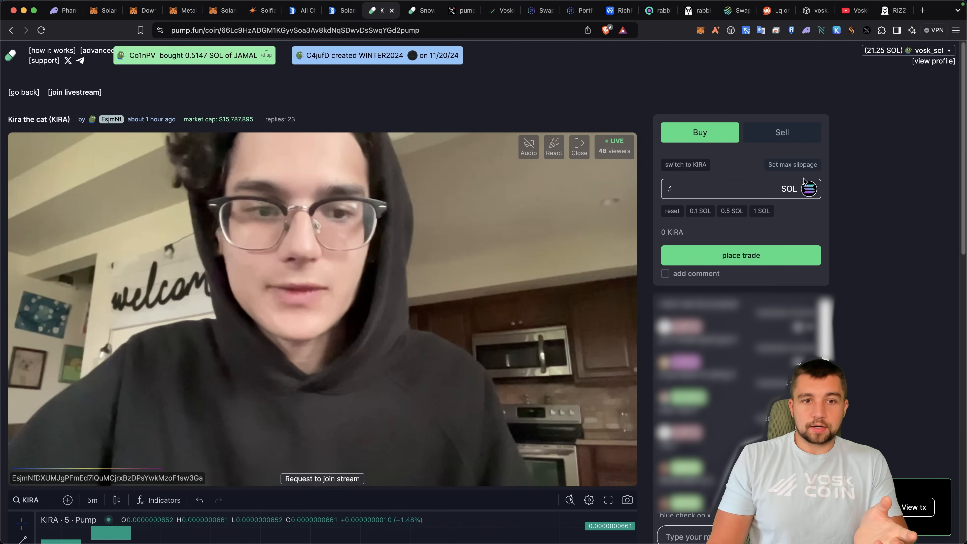
{"action": "scroll", "scroll_direction": "down", "scroll_amount": 3}
{"action": "type", "text": "d"}
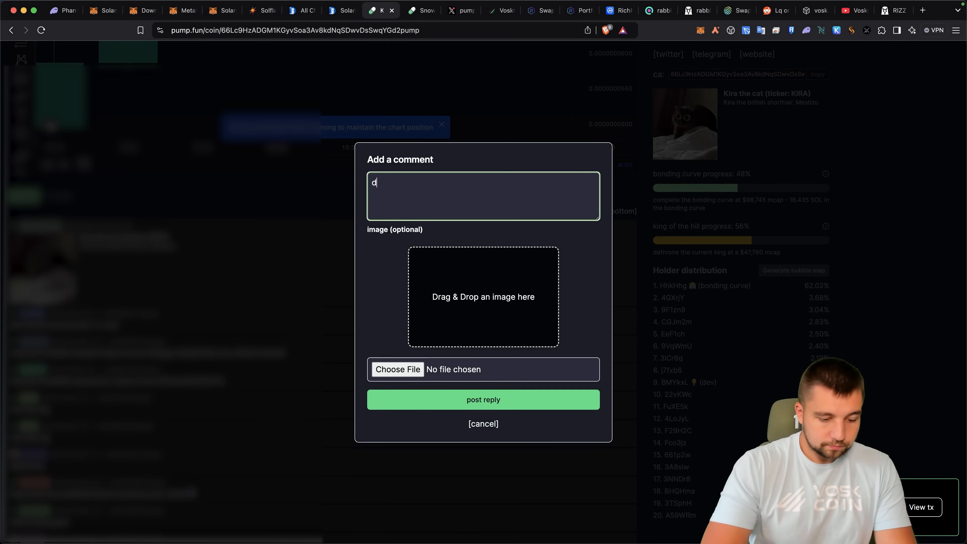
{"action": "type", "text": "egenerates"}
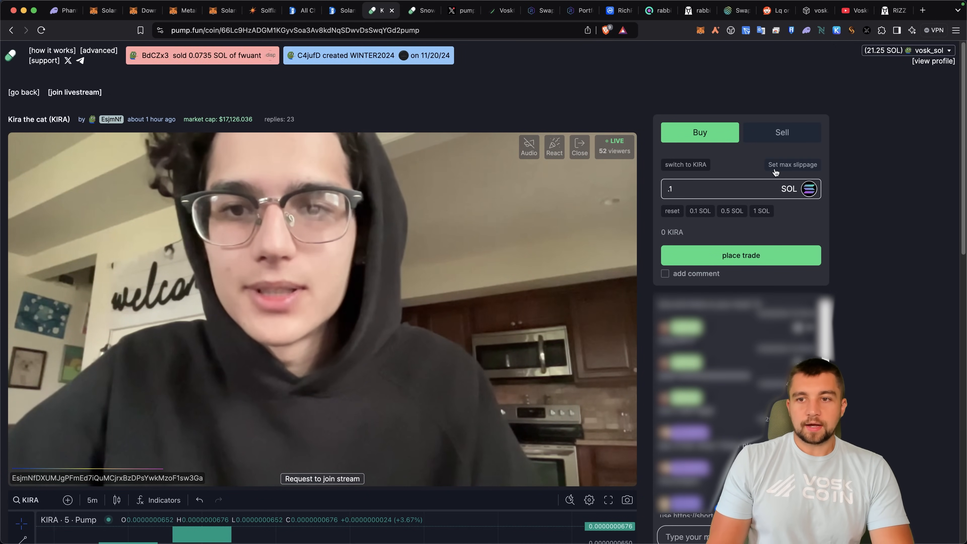
Step: Review the trade settings: 2% max slippage and 0.003 SOL priority fee
{"action": "left_click", "coordinate": [792, 164]}
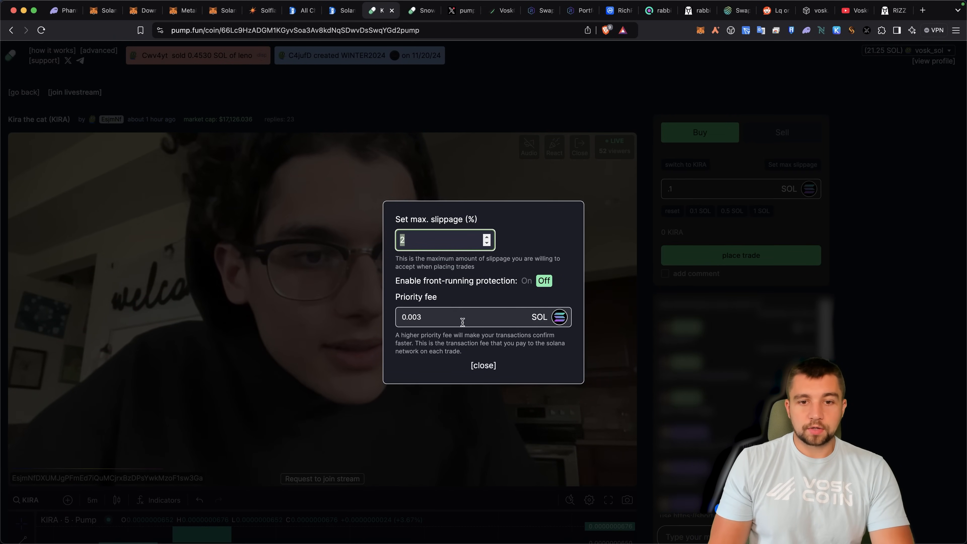
{"action": "left_click", "coordinate": [460, 317]}
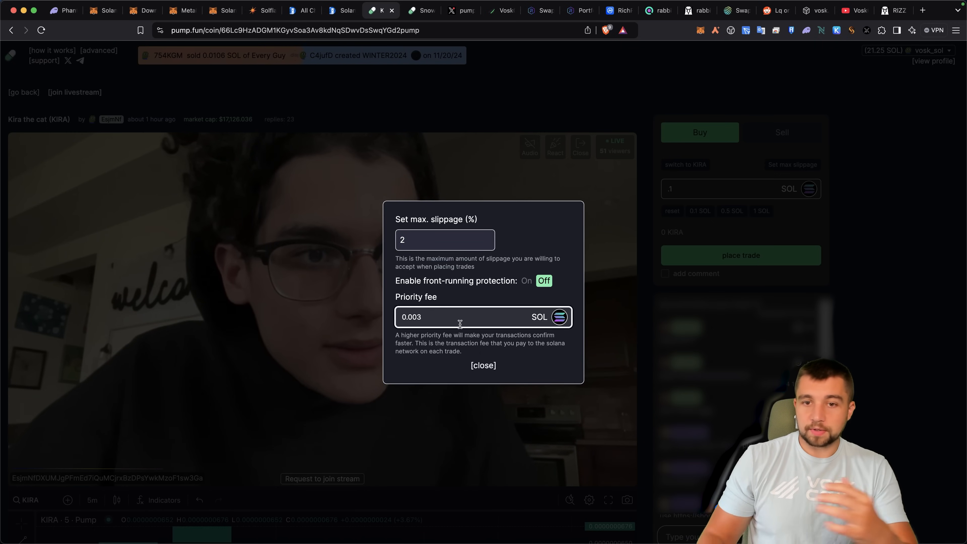
{"action": "left_click", "coordinate": [483, 365]}
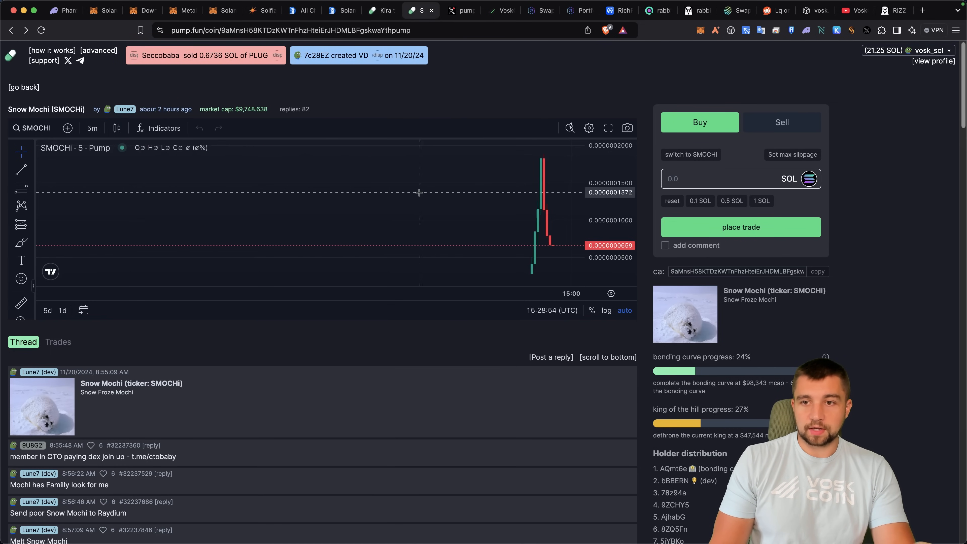
{"action": "mouse_move", "coordinate": [545, 258]}
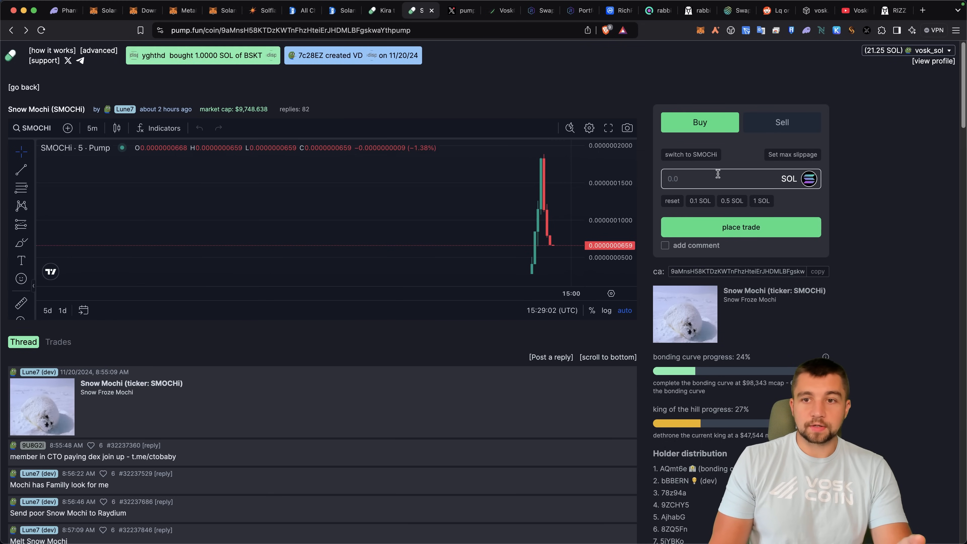
Step: Switch the SMOCHi trade to Sell and fill in 100% of the holding
{"action": "left_click", "coordinate": [781, 123]}
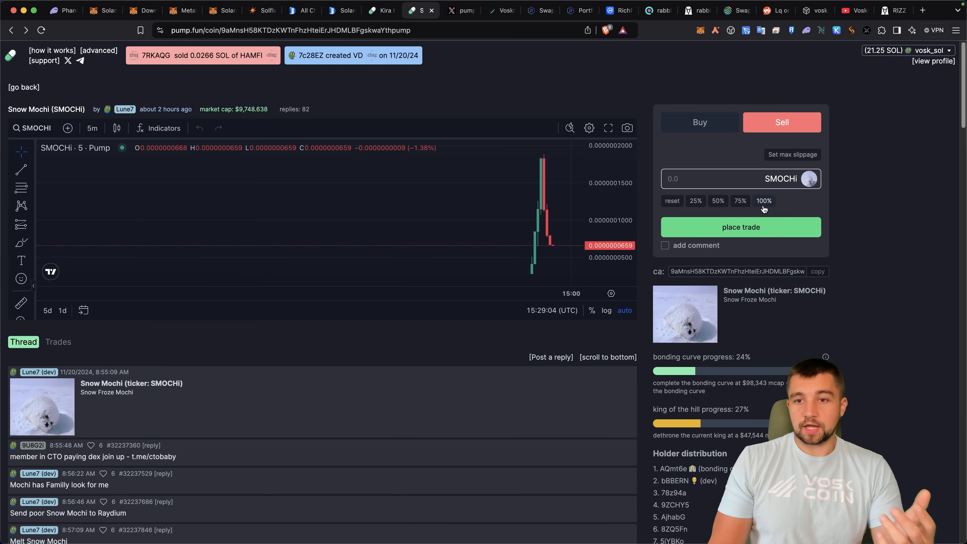
{"action": "left_click", "coordinate": [764, 200]}
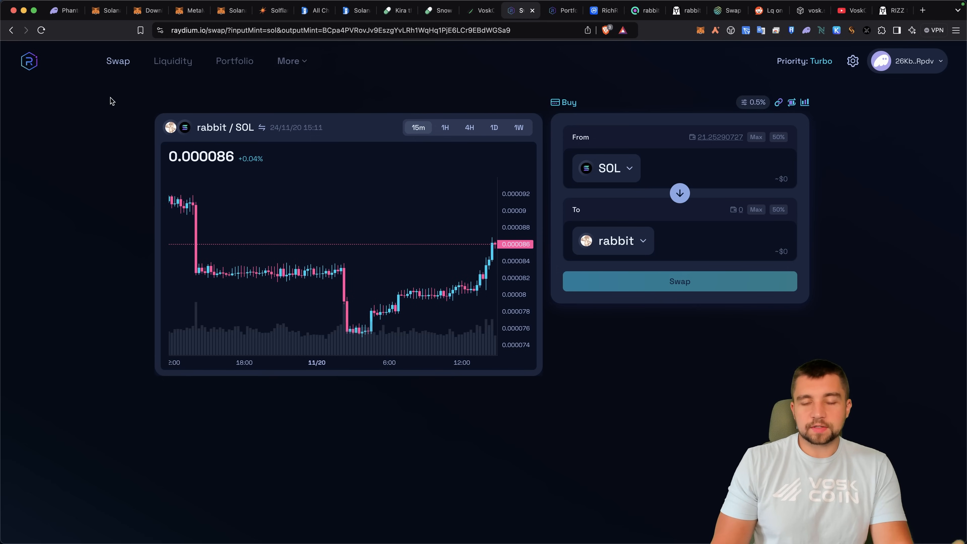
{"action": "mouse_move", "coordinate": [500, 118]}
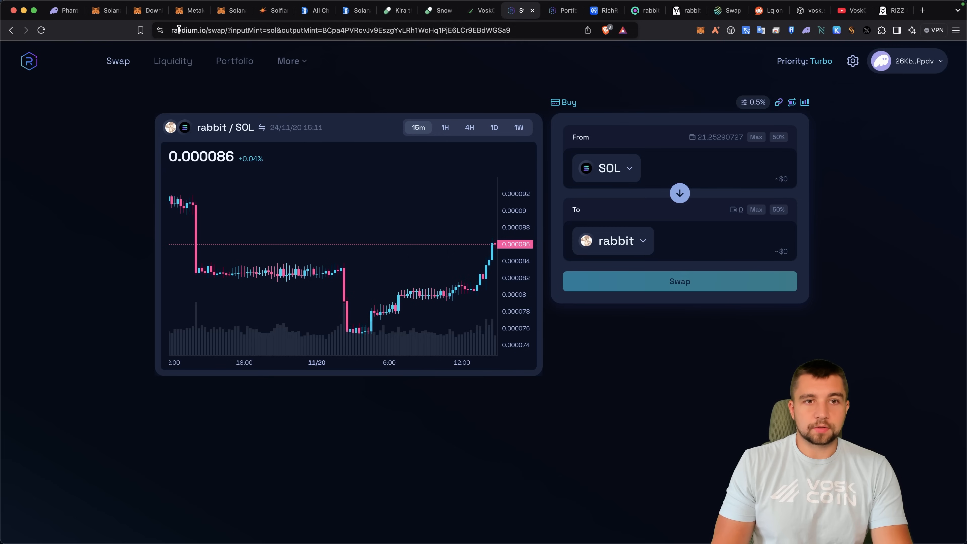
Step: Reload raydium.io/swap/, enter 1 SOL to swap and bring up the receive-token list
{"action": "left_click", "coordinate": [28, 62]}
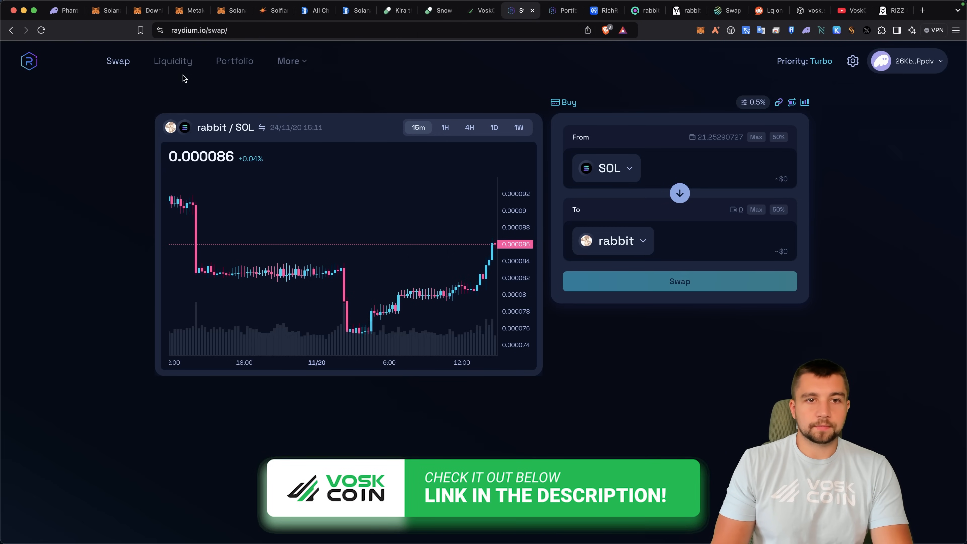
{"action": "mouse_move", "coordinate": [597, 184]}
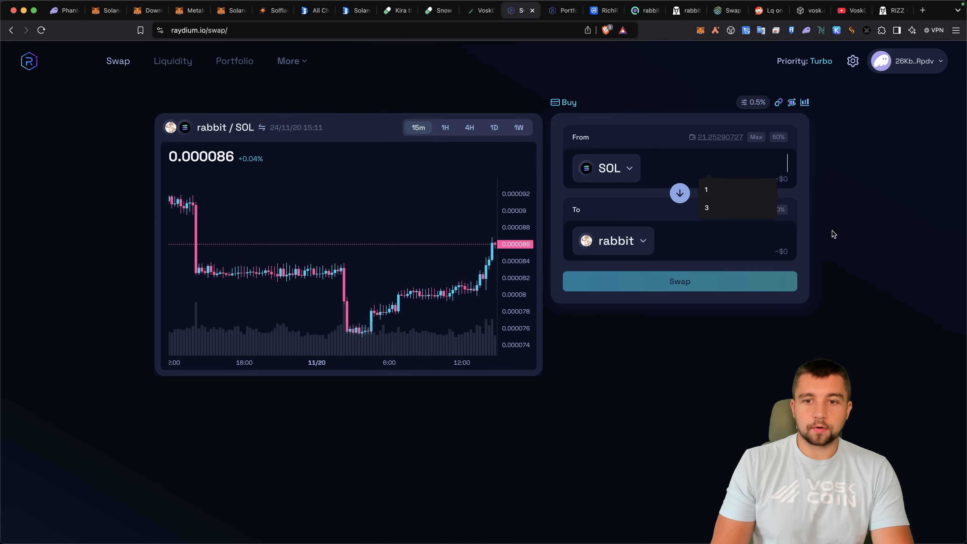
{"action": "type", "text": "1"}
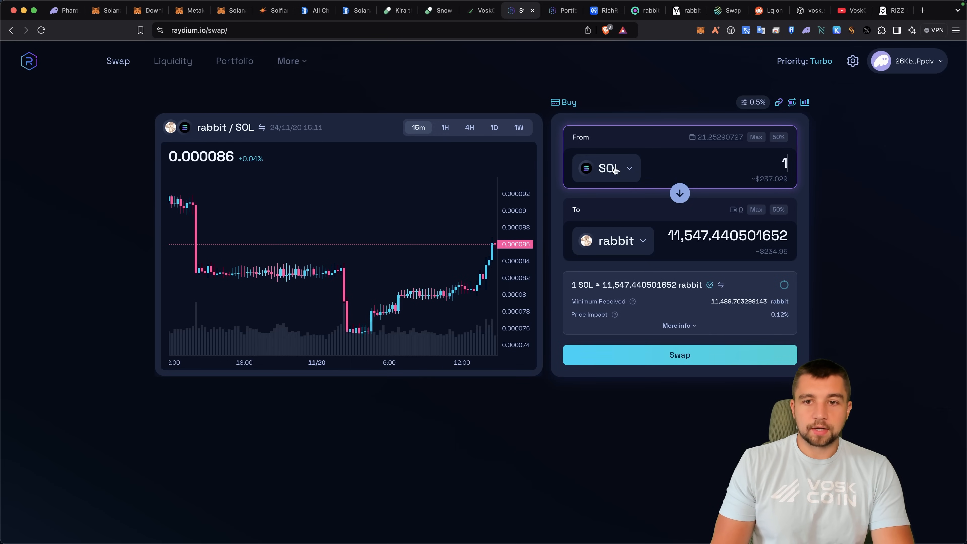
{"action": "mouse_move", "coordinate": [711, 240]}
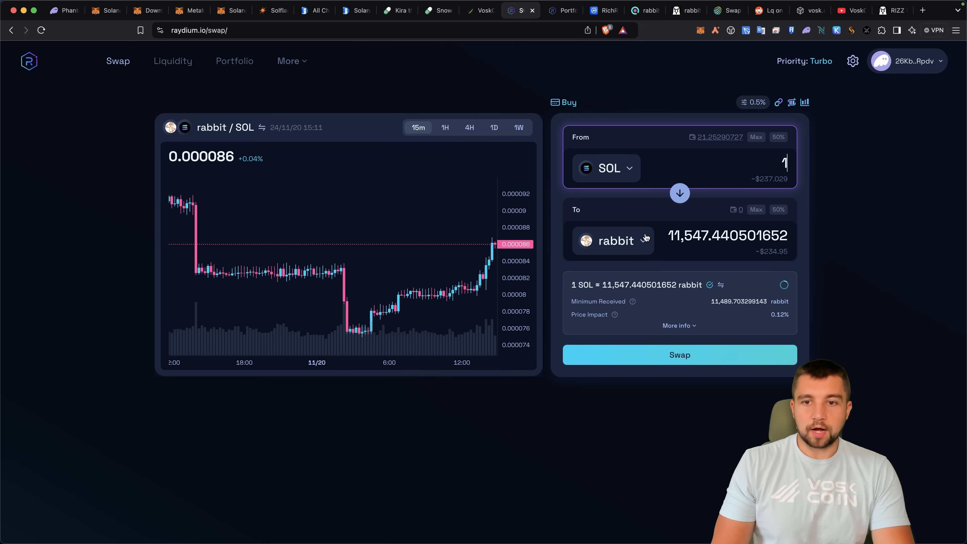
{"action": "left_click", "coordinate": [606, 168]}
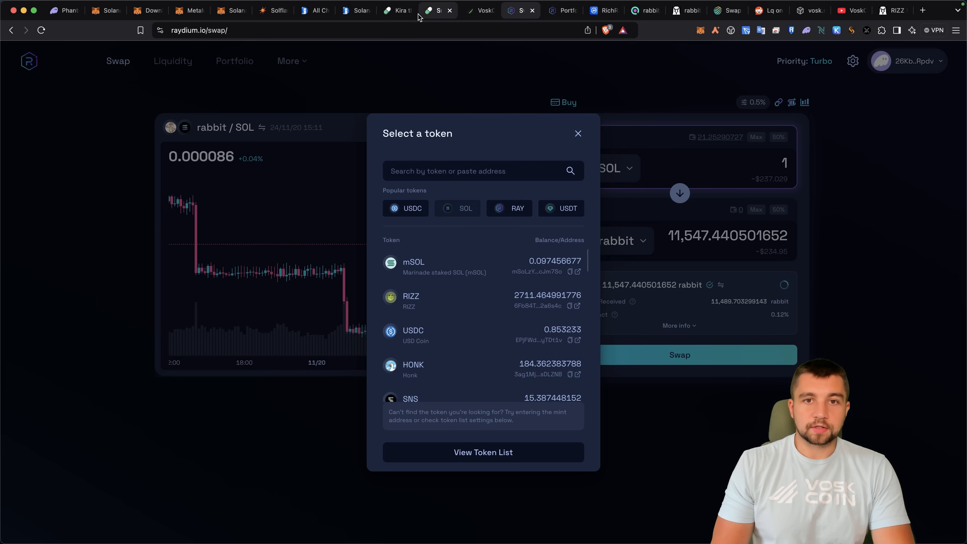
Step: Review RichRabbit on CoinMarketCap and the rabbit token's Solscan overview and transfers
{"action": "left_click", "coordinate": [598, 11]}
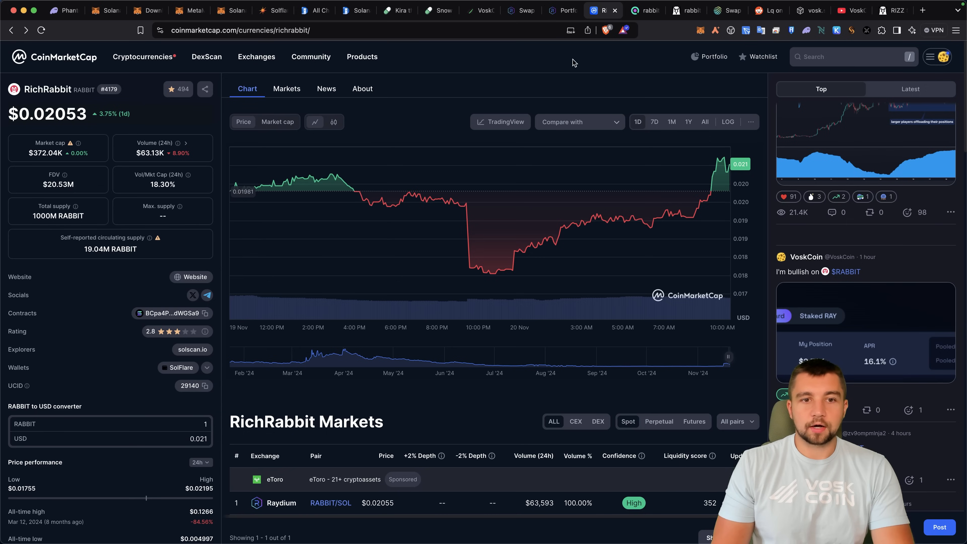
{"action": "left_click", "coordinate": [204, 313]}
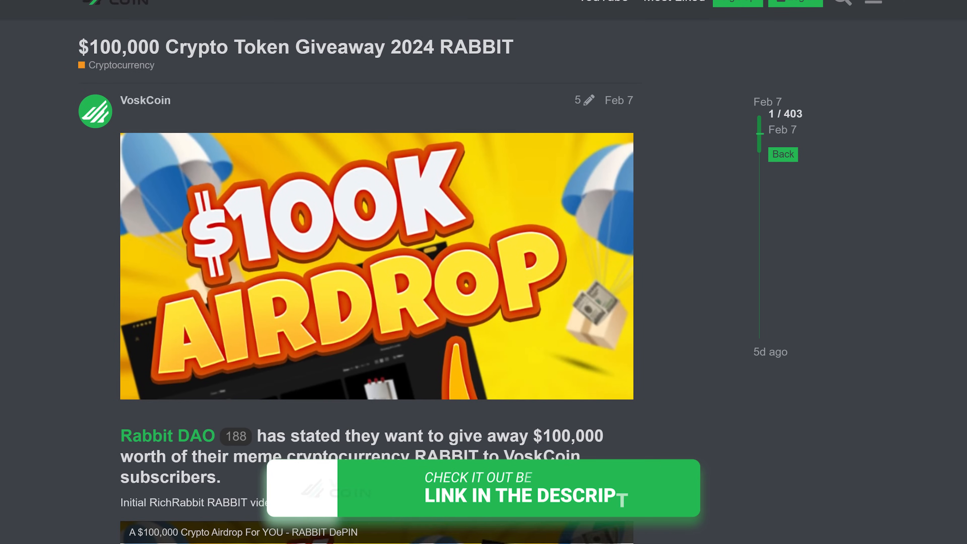
{"action": "scroll", "scroll_direction": "down", "scroll_amount": 3}
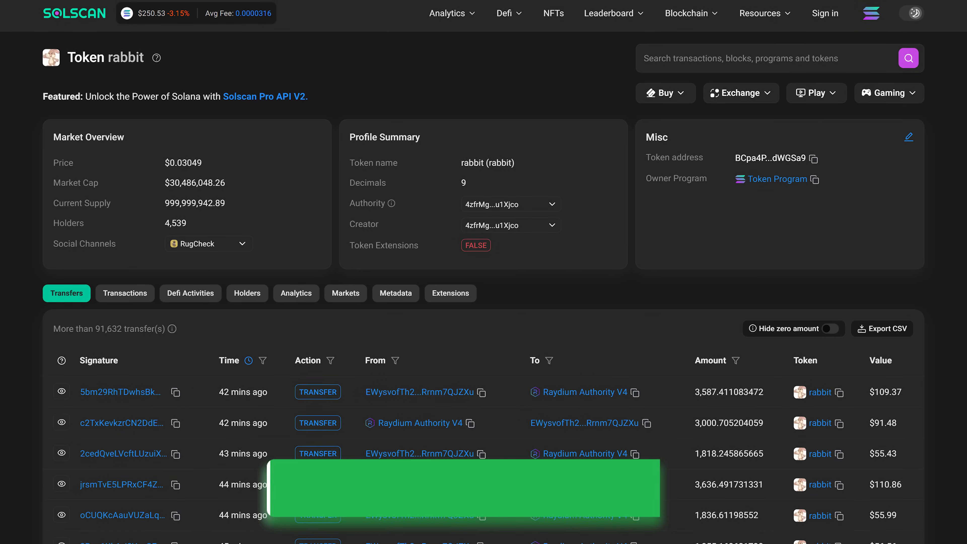
{"action": "scroll", "scroll_direction": "down", "scroll_amount": 3}
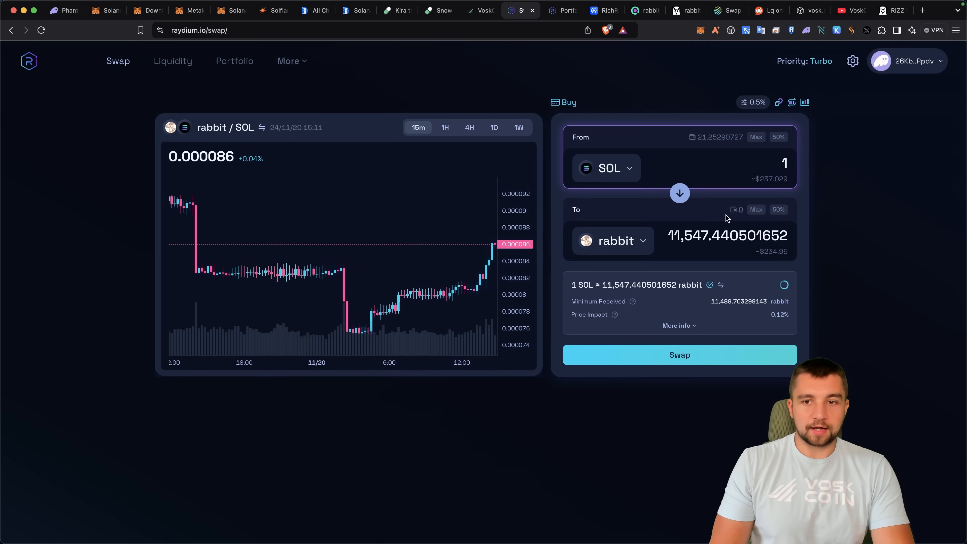
Step: Swap 1 SOL for about 11,547 rabbit and confirm it in Phantom
{"action": "left_click", "coordinate": [680, 355]}
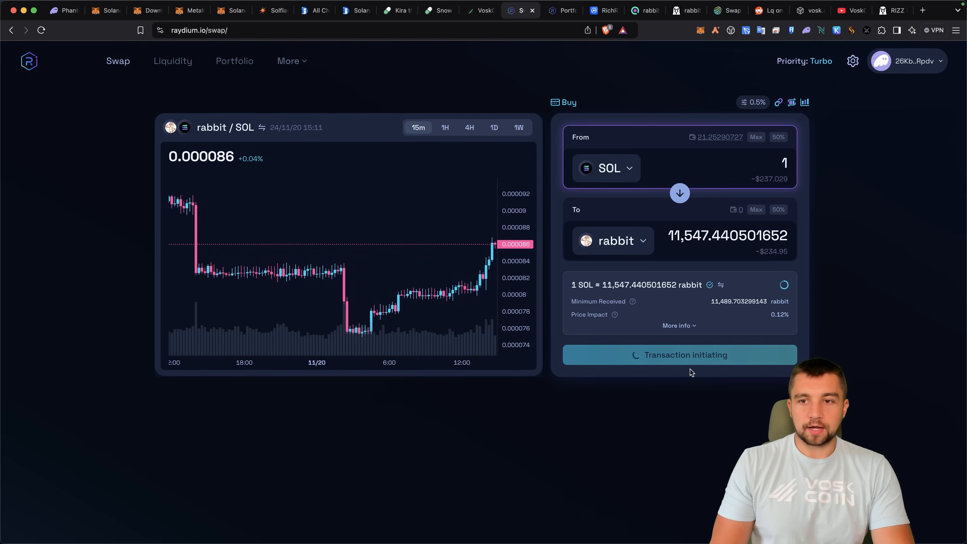
{"action": "left_click", "coordinate": [685, 355]}
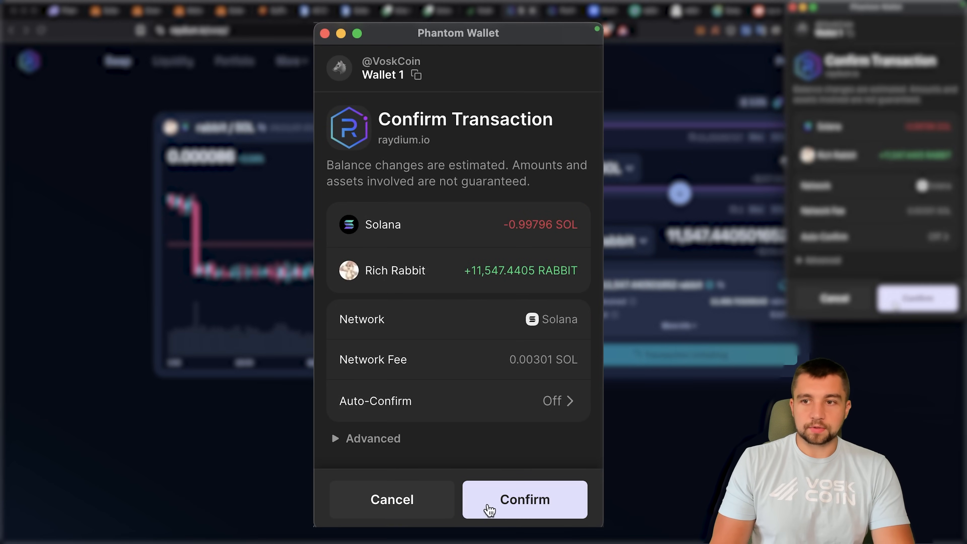
{"action": "left_click", "coordinate": [524, 501]}
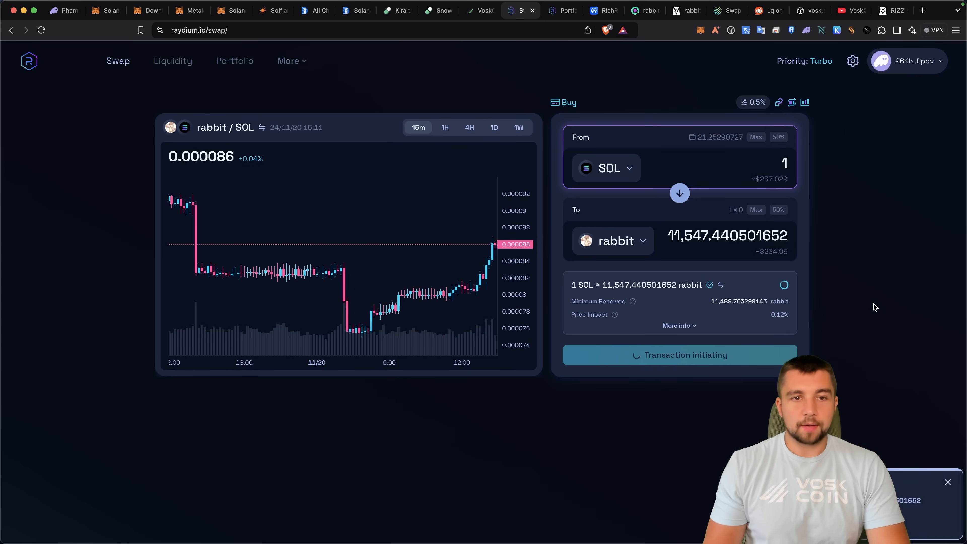
{"action": "mouse_move", "coordinate": [315, 275]}
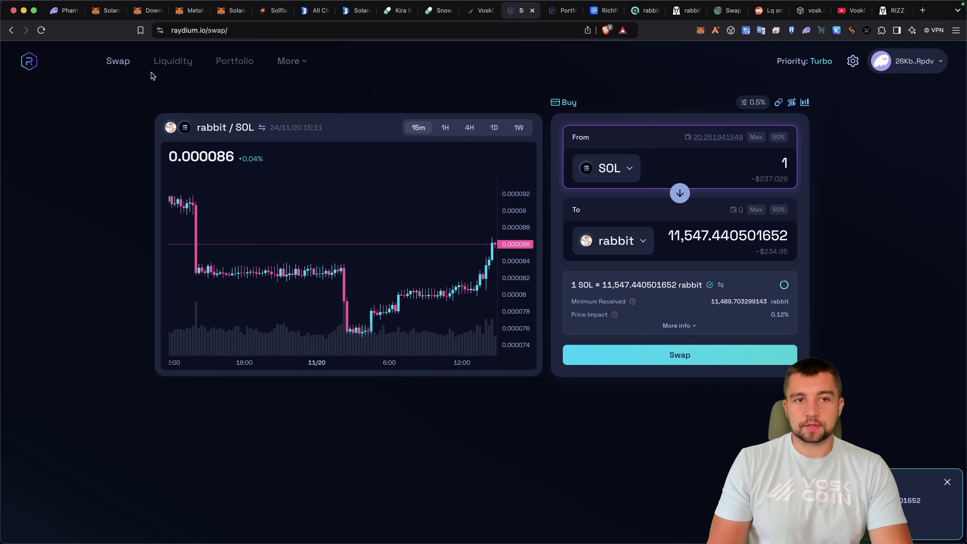
{"action": "left_click", "coordinate": [173, 61]}
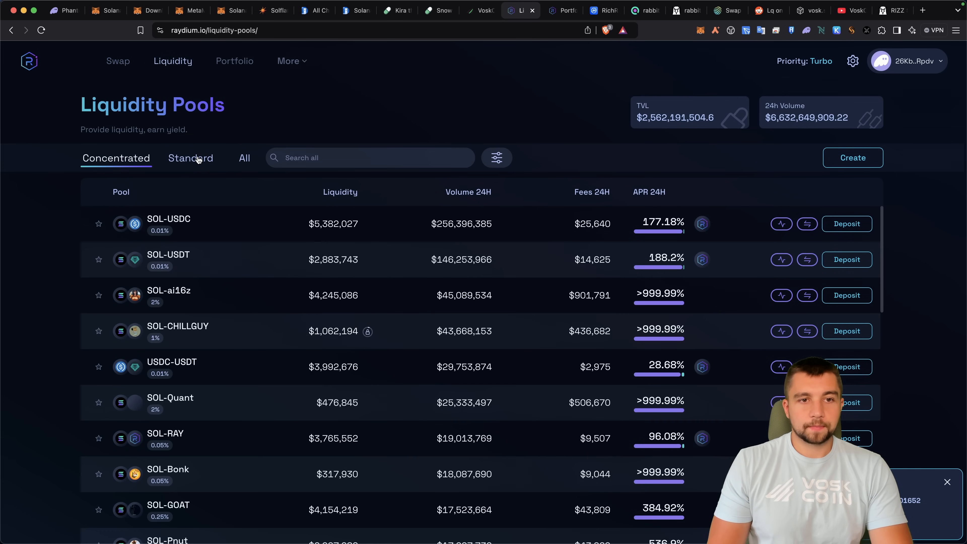
Step: Browse the Standard pools, then view My Portfolio's rabbit-SOL position
{"action": "left_click", "coordinate": [190, 158]}
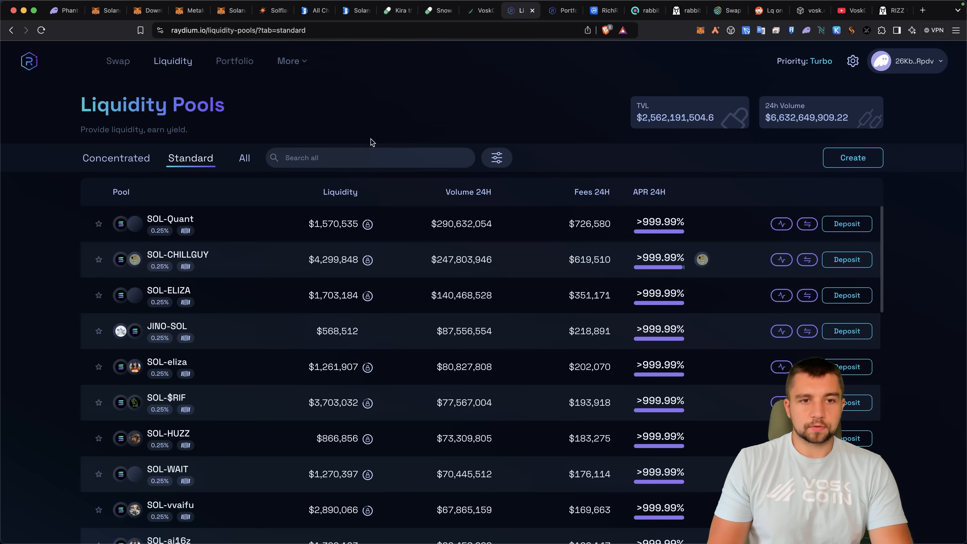
{"action": "mouse_move", "coordinate": [474, 400]}
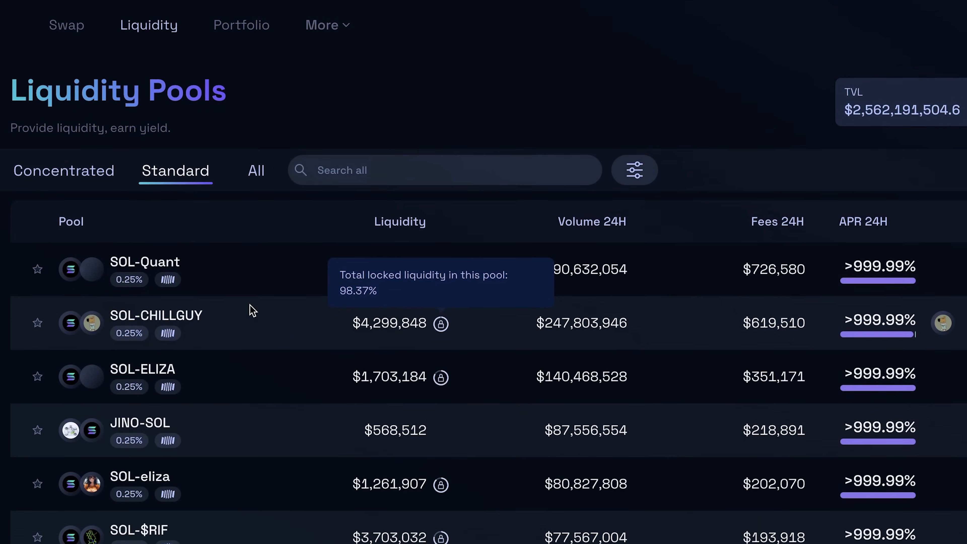
{"action": "scroll", "scroll_direction": "down", "scroll_amount": 3}
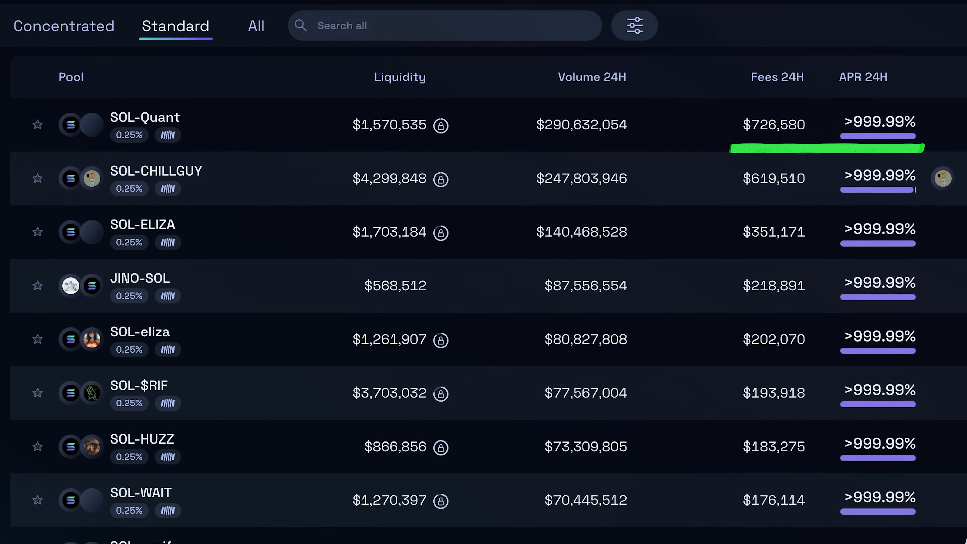
{"action": "scroll", "scroll_direction": "down", "scroll_amount": 3}
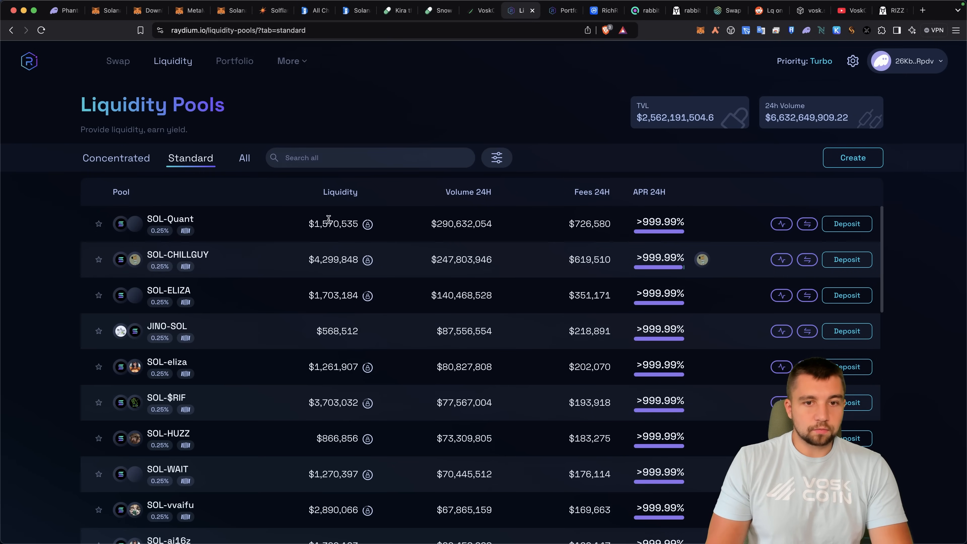
{"action": "double_click", "coordinate": [333, 223]}
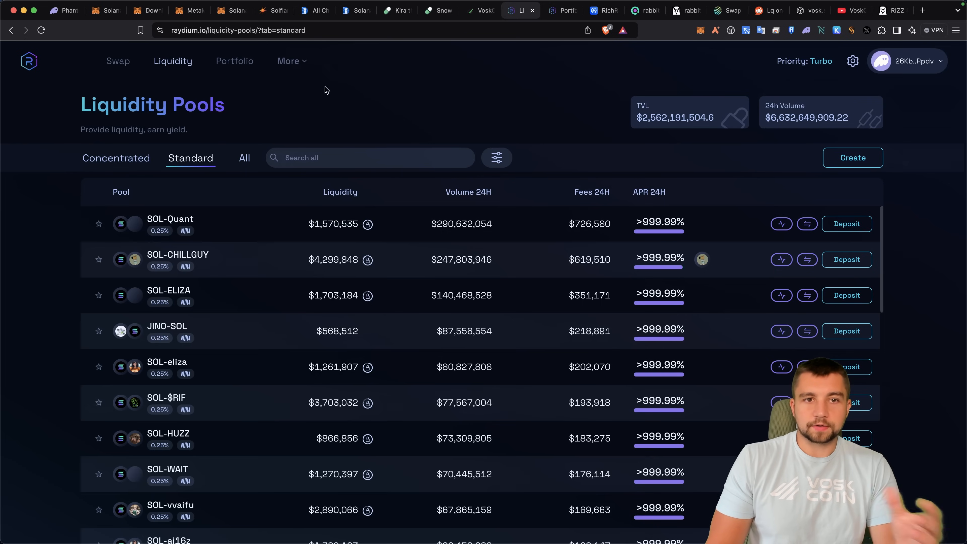
{"action": "left_click", "coordinate": [235, 61]}
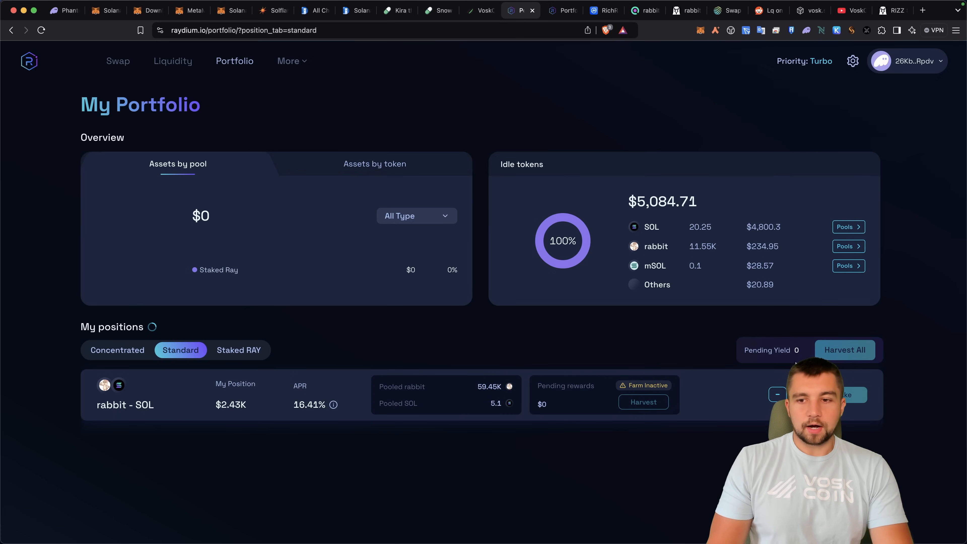
{"action": "mouse_move", "coordinate": [188, 63]}
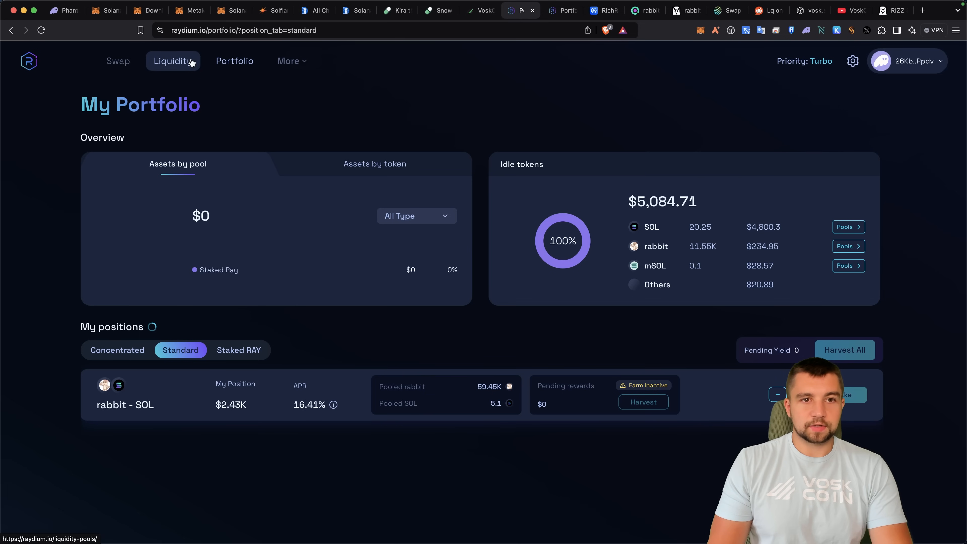
Step: From the pools list, start a Deposit into the rabbit-SOL pool
{"action": "left_click", "coordinate": [170, 61]}
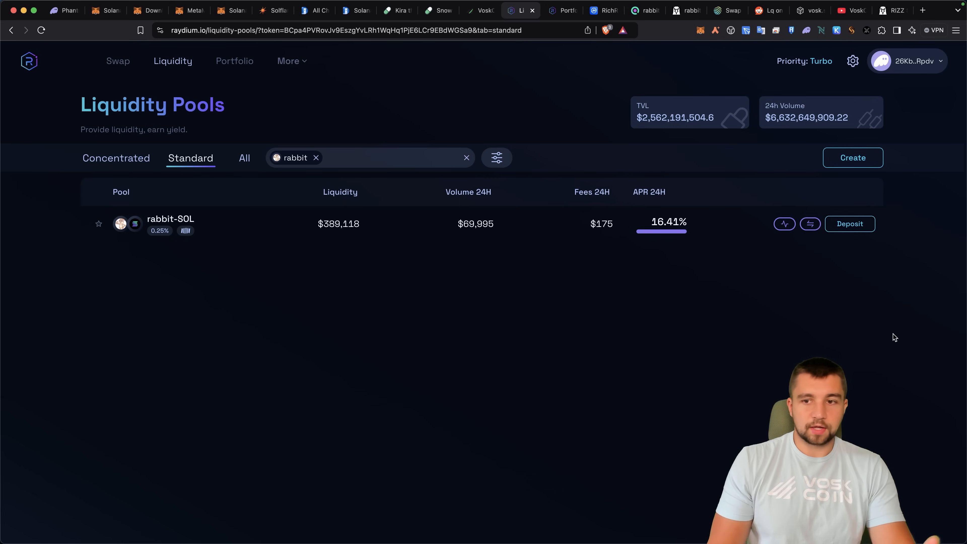
{"action": "mouse_move", "coordinate": [810, 224]}
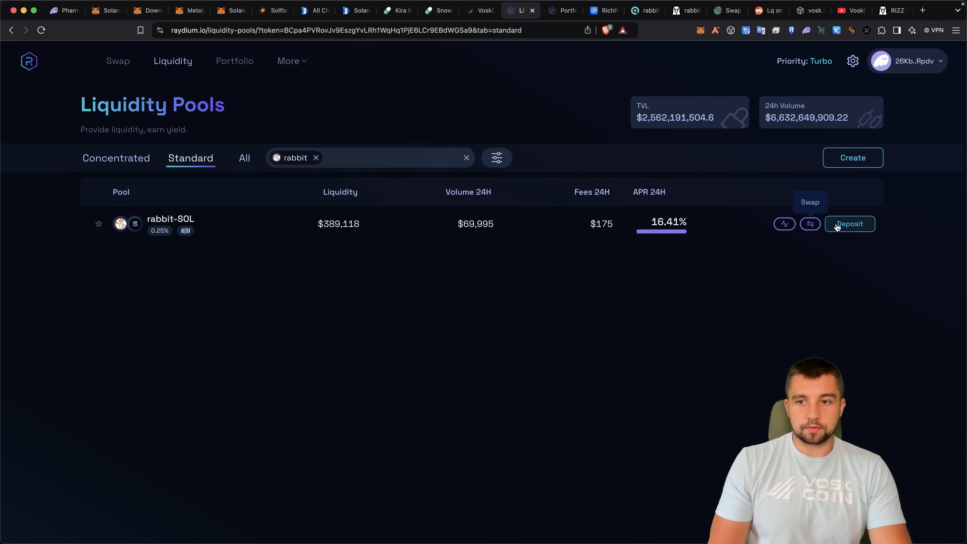
{"action": "left_click", "coordinate": [850, 224]}
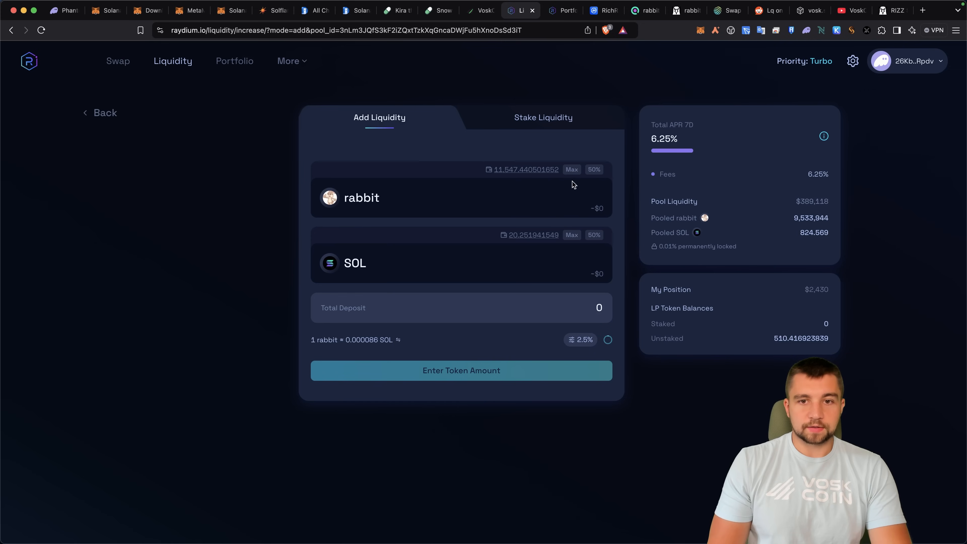
{"action": "mouse_move", "coordinate": [575, 171]}
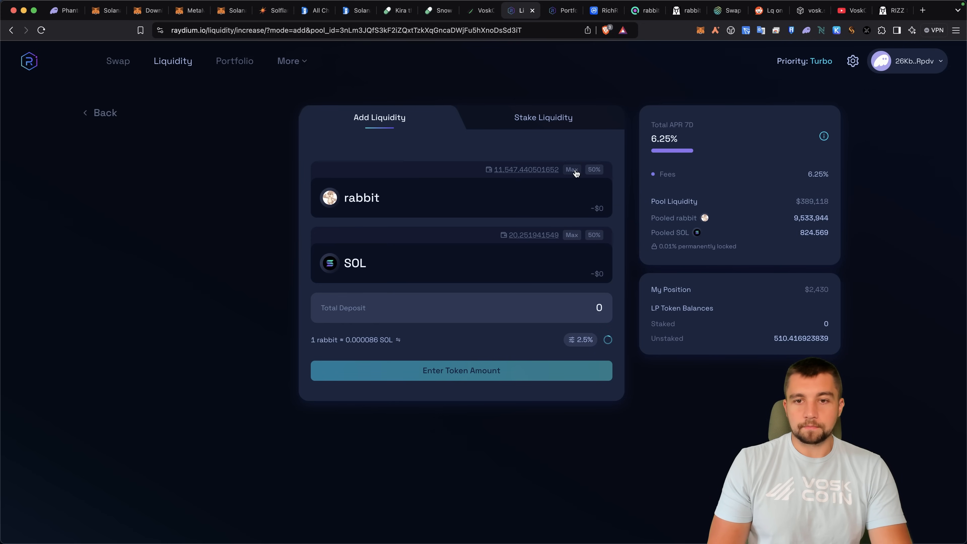
Step: Deposit the max 11,547 rabbit plus about 0.999 SOL, confirm in Phantom, and check the portfolio
{"action": "left_click", "coordinate": [571, 169]}
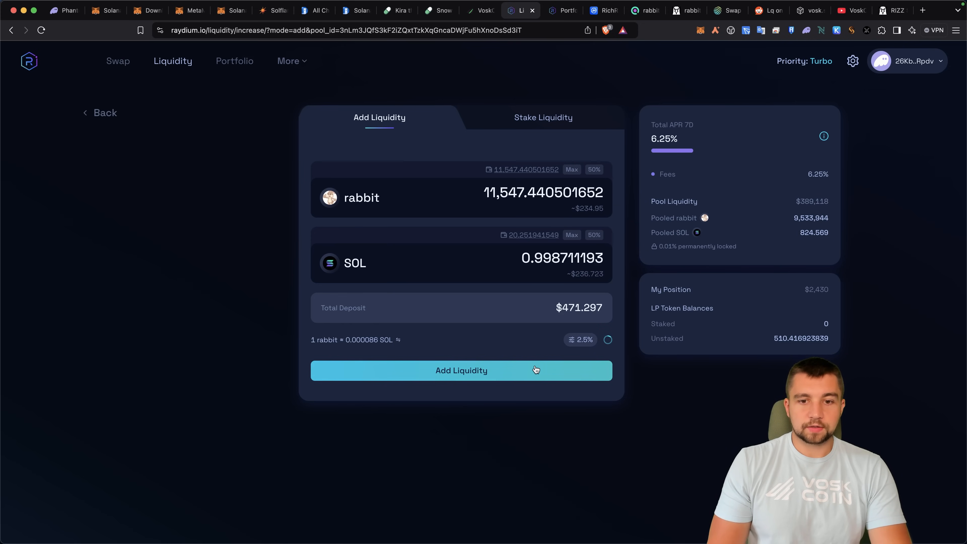
{"action": "left_click", "coordinate": [461, 370]}
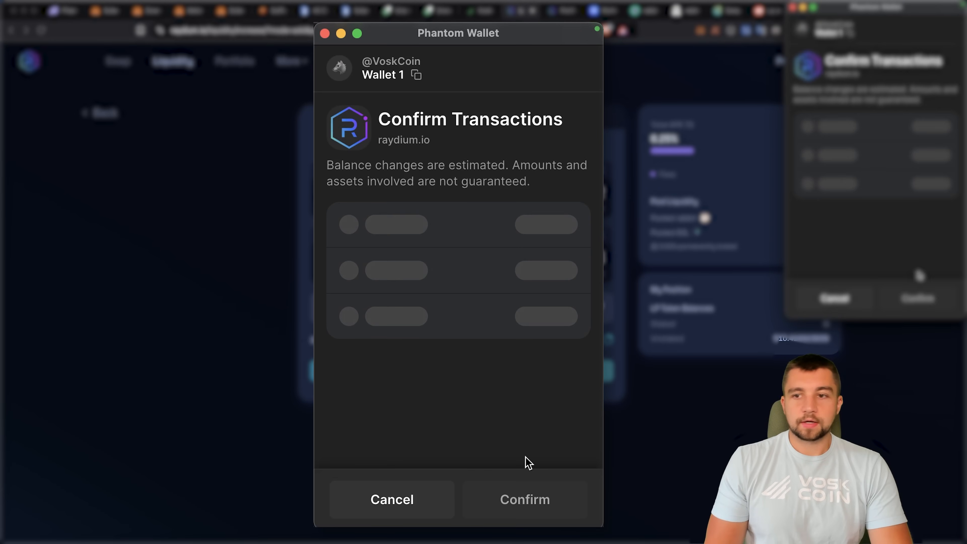
{"action": "left_click", "coordinate": [524, 500]}
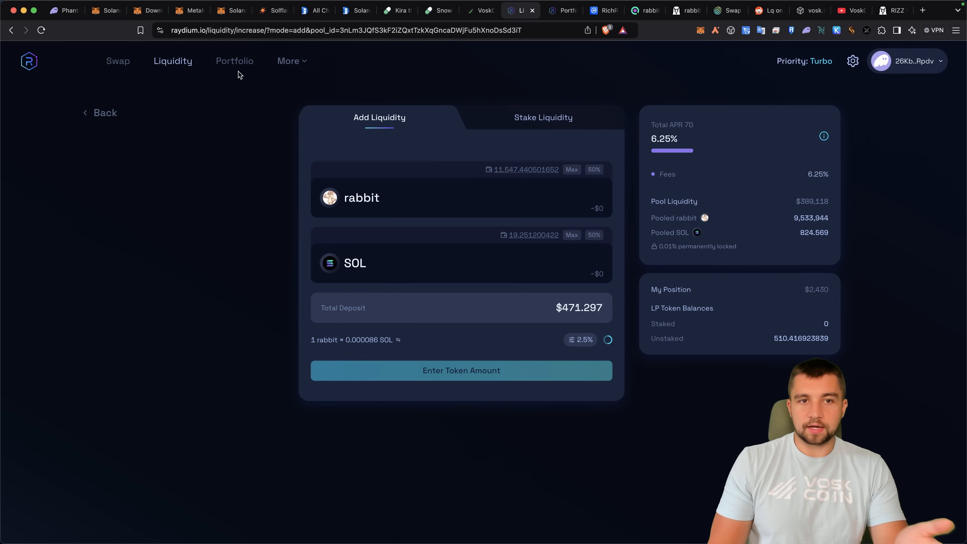
{"action": "left_click", "coordinate": [234, 61]}
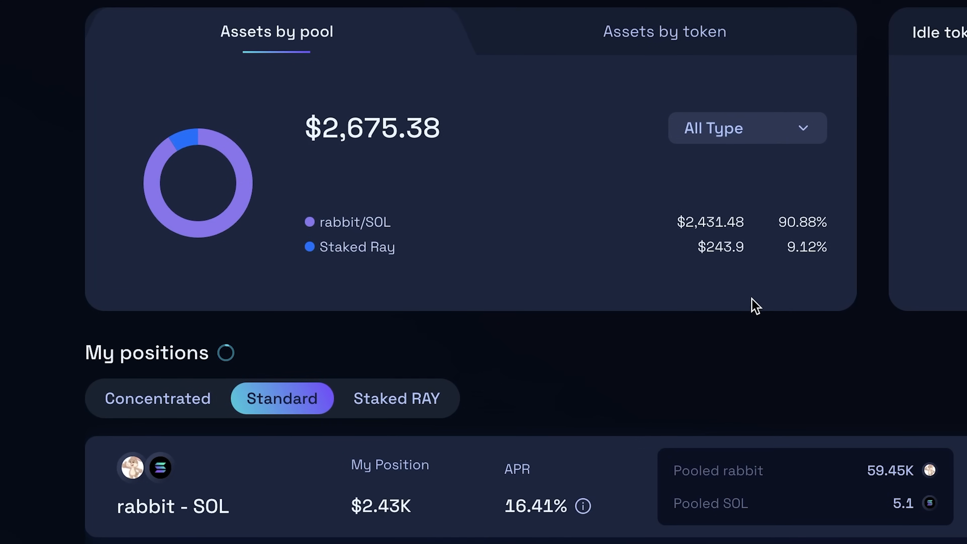
{"action": "mouse_move", "coordinate": [581, 506]}
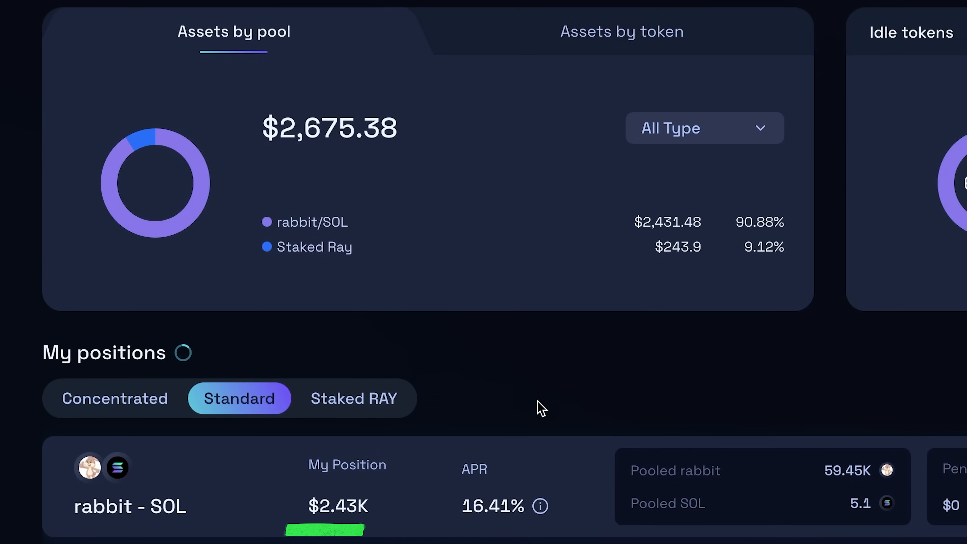
{"action": "mouse_move", "coordinate": [518, 506]}
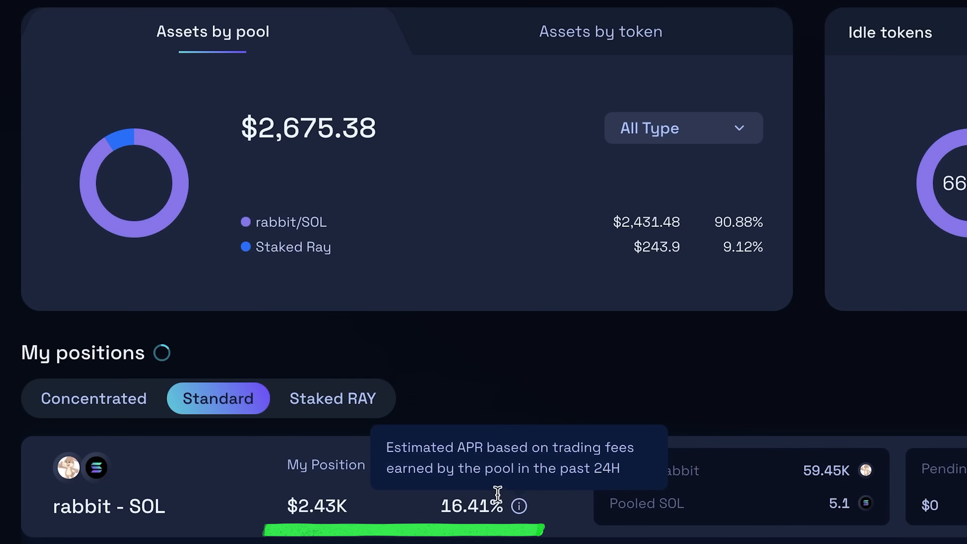